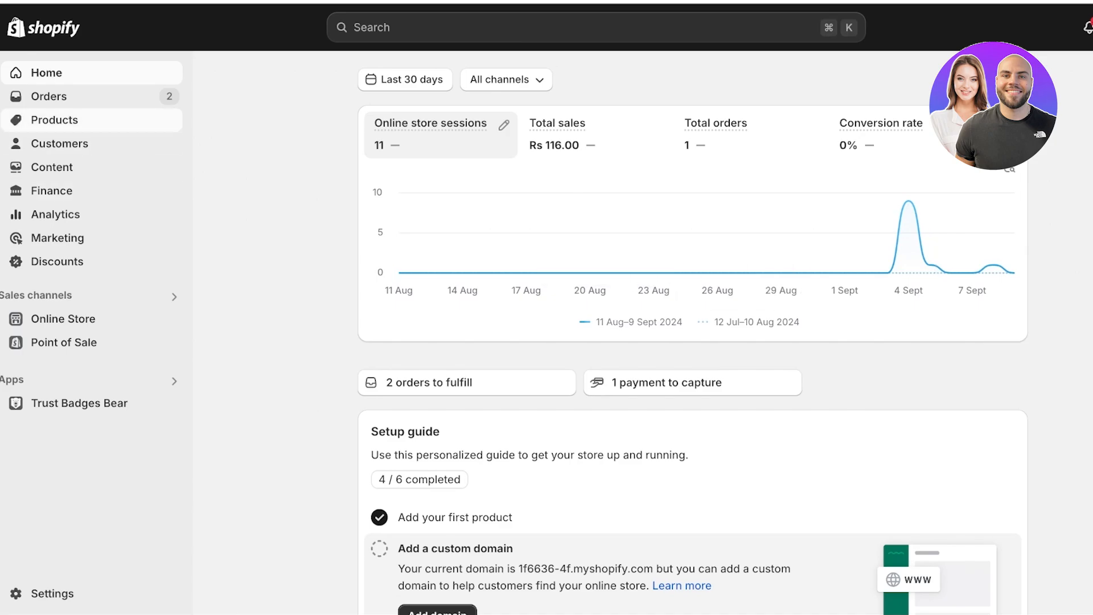
- Begin creating a new product from the Shopify admin
{"action": "left_click", "coordinate": [55, 119]}
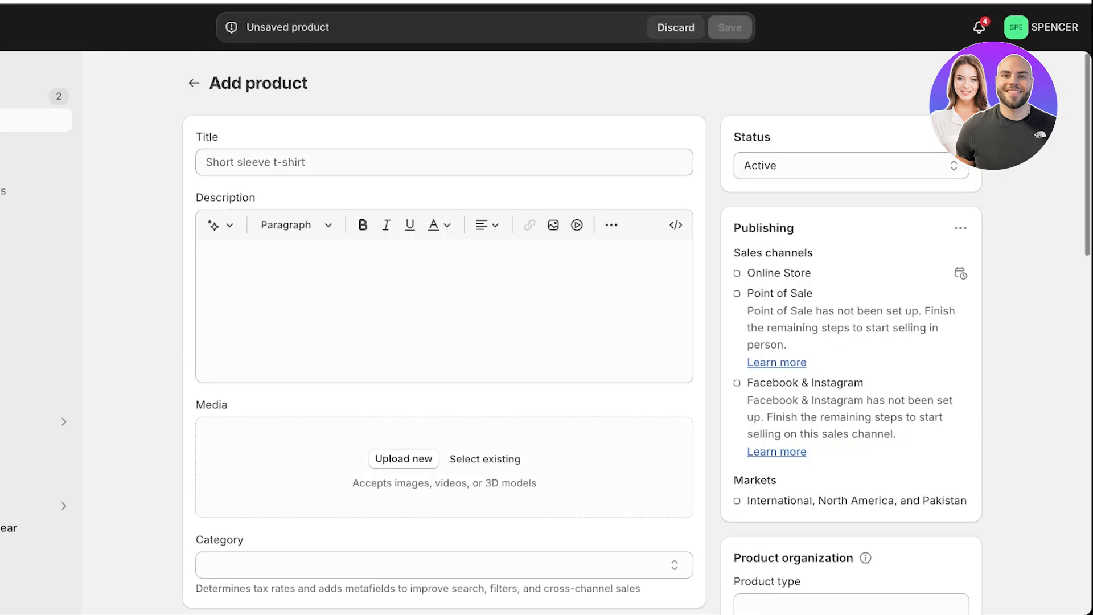
- Title the product Style Analysis and keep an AI description generated from the keywords 'style analysis'
{"action": "type", "text": "Style"}
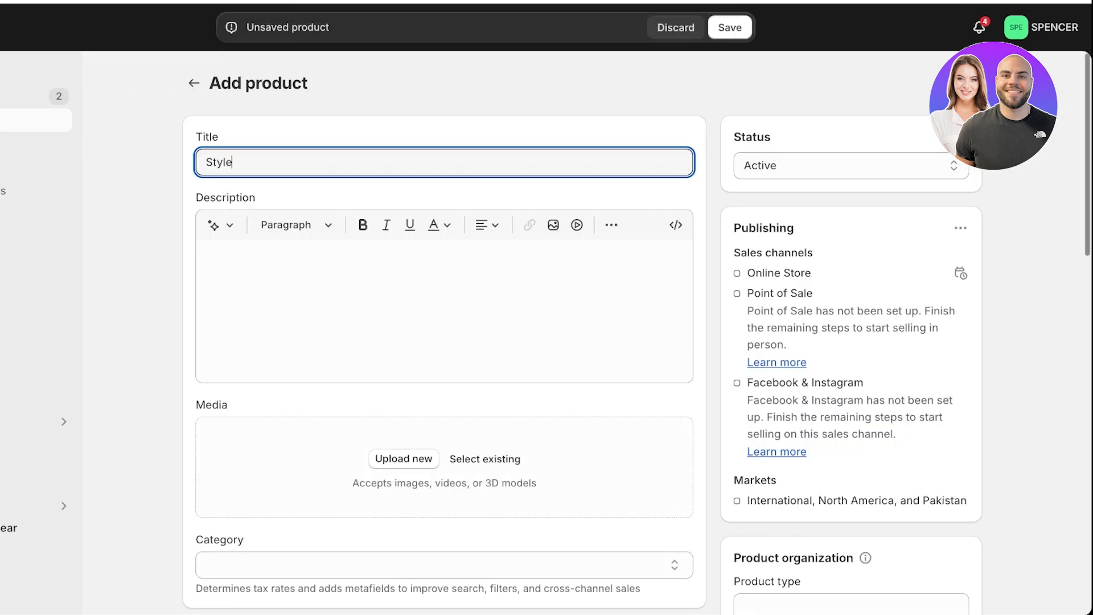
{"action": "type", "text": "Analysis"}
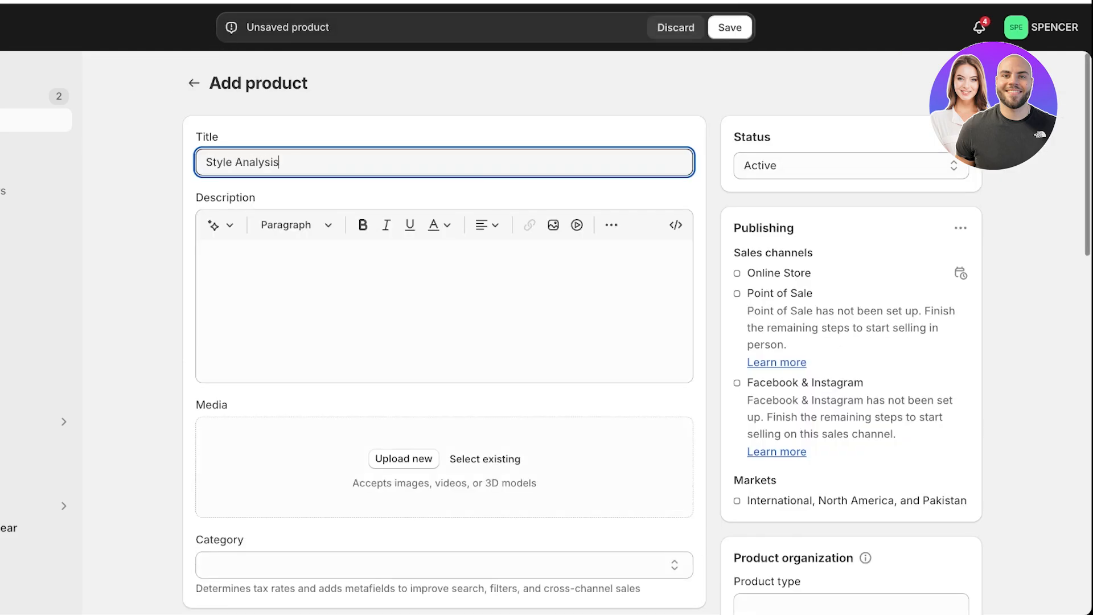
{"action": "type", "text": "sy"}
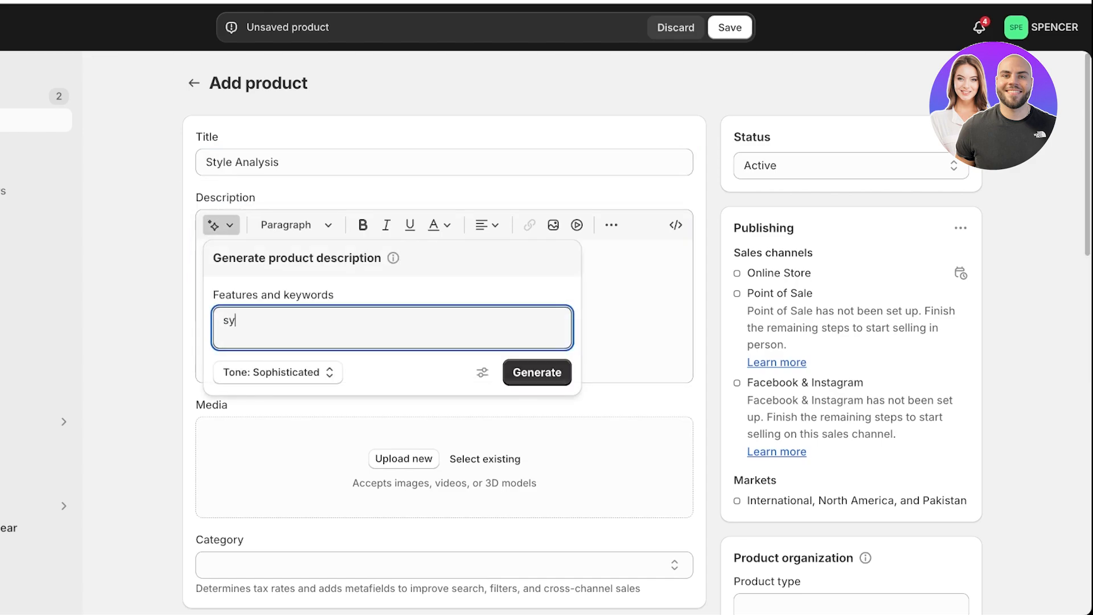
{"action": "type", "text": "style analysis"}
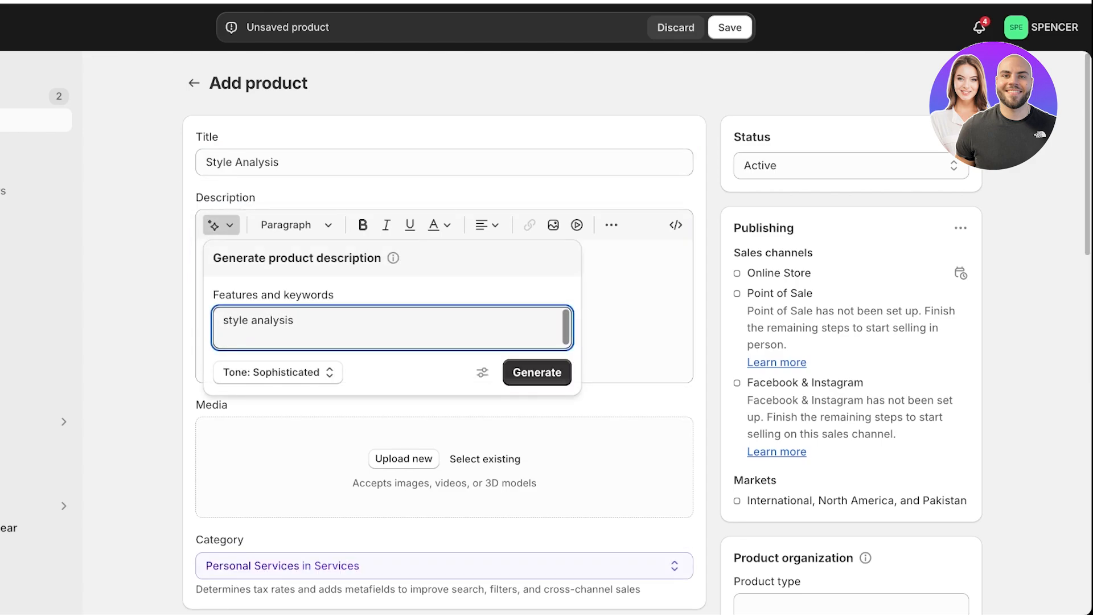
{"action": "left_click", "coordinate": [536, 371]}
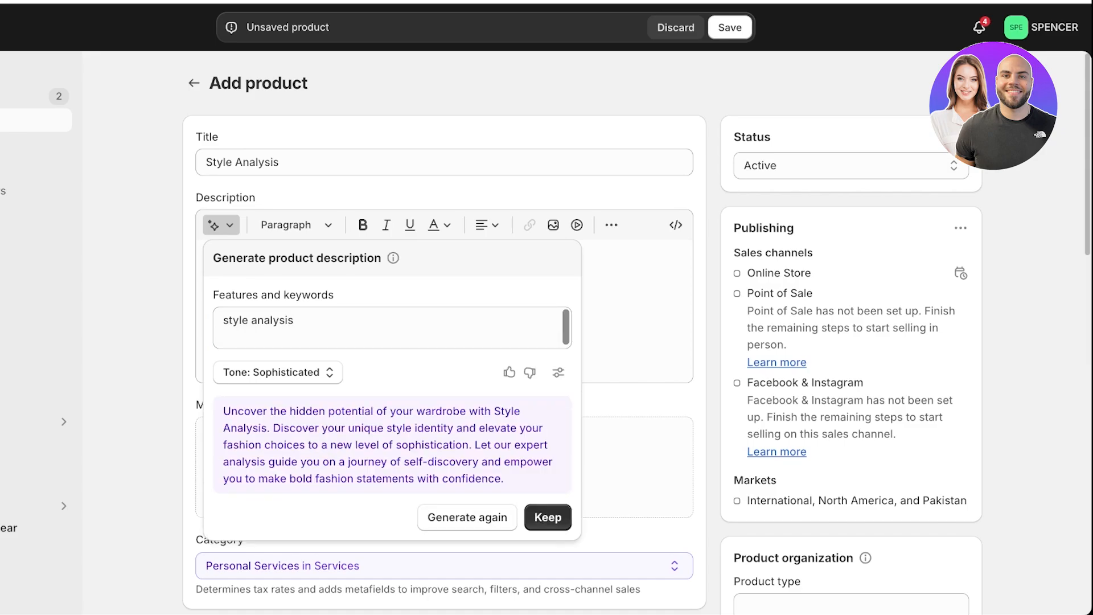
{"action": "left_click", "coordinate": [548, 517]}
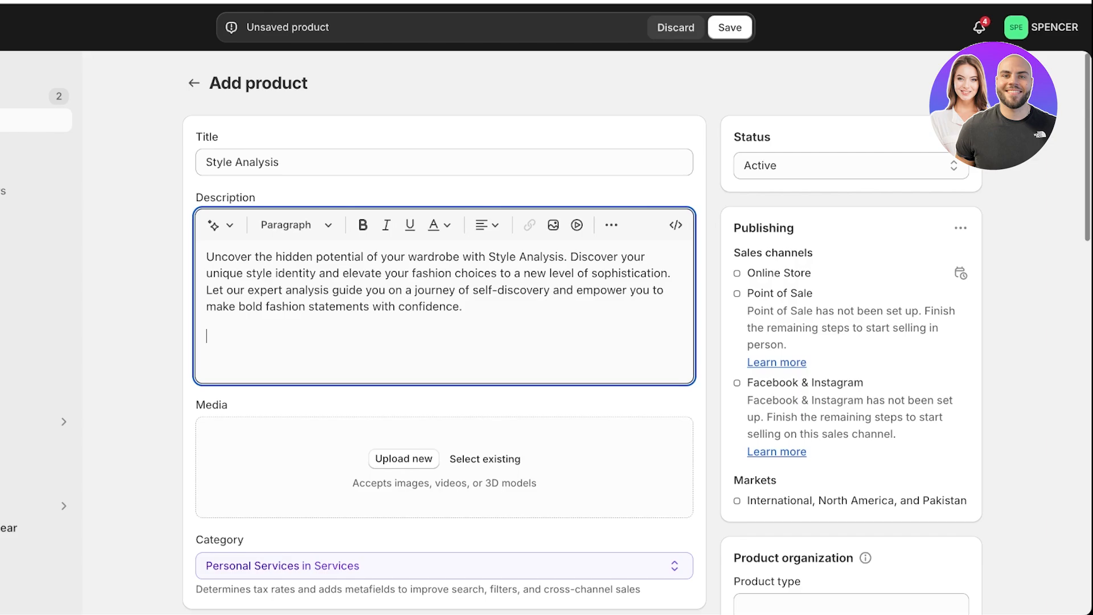
- Add a paragraph saying the team will email you confirming booking time & dates for your service
{"action": "type", "text": "You will be followed up with an email from our"}
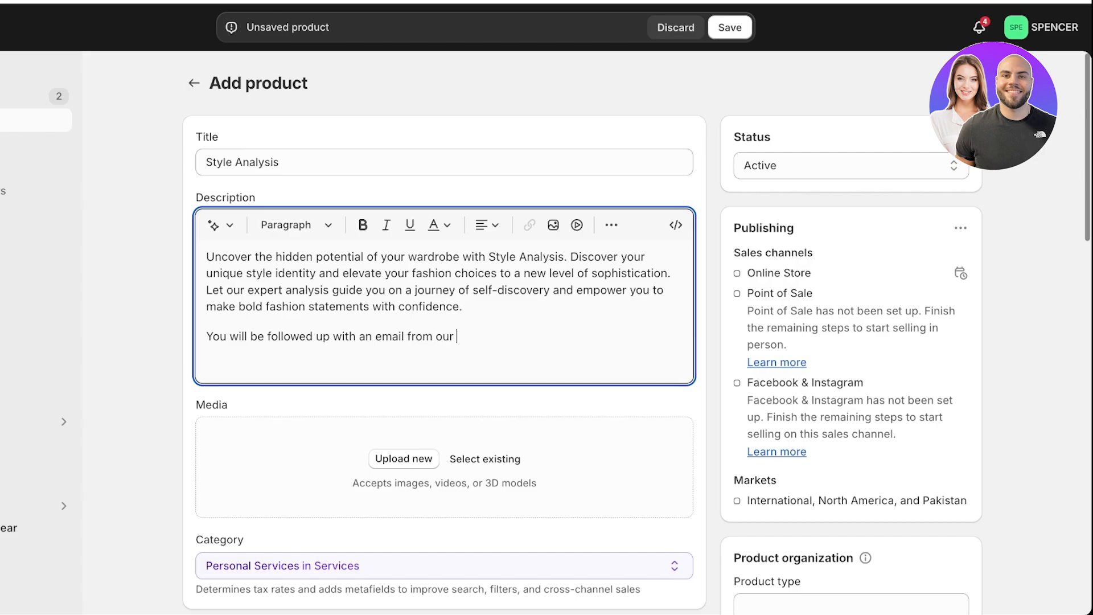
{"action": "type", "text": "team providing"}
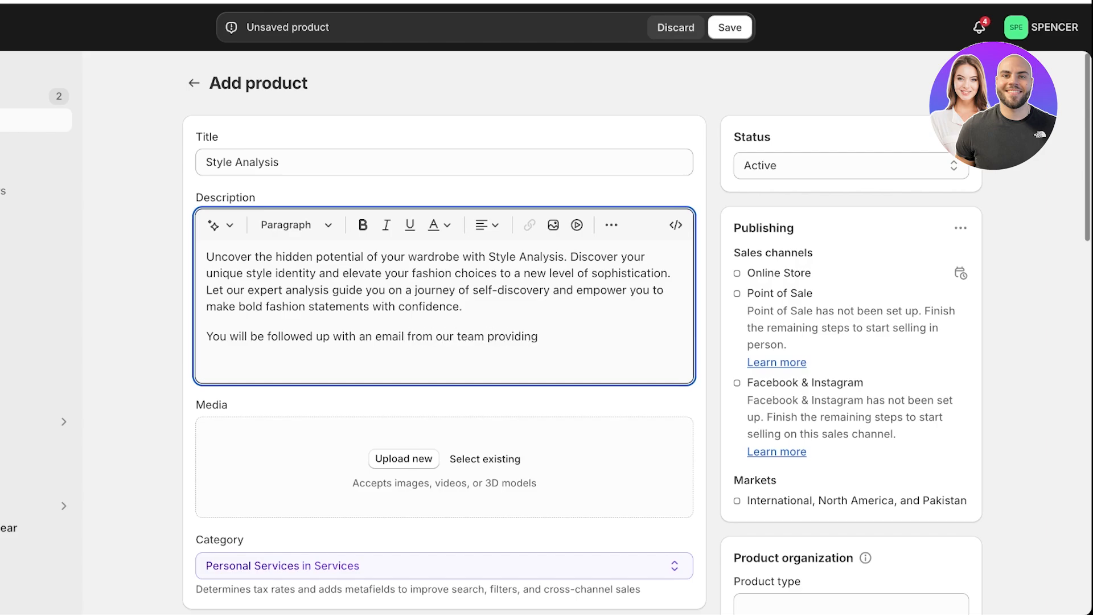
{"action": "type", "text": "confirming bo"}
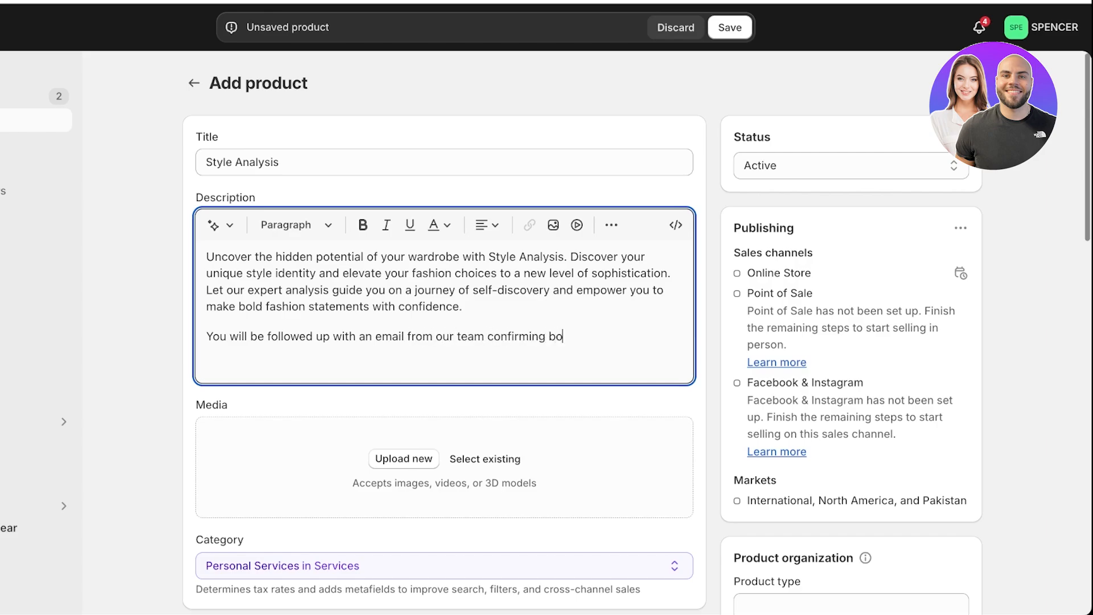
{"action": "type", "text": "oking time &"}
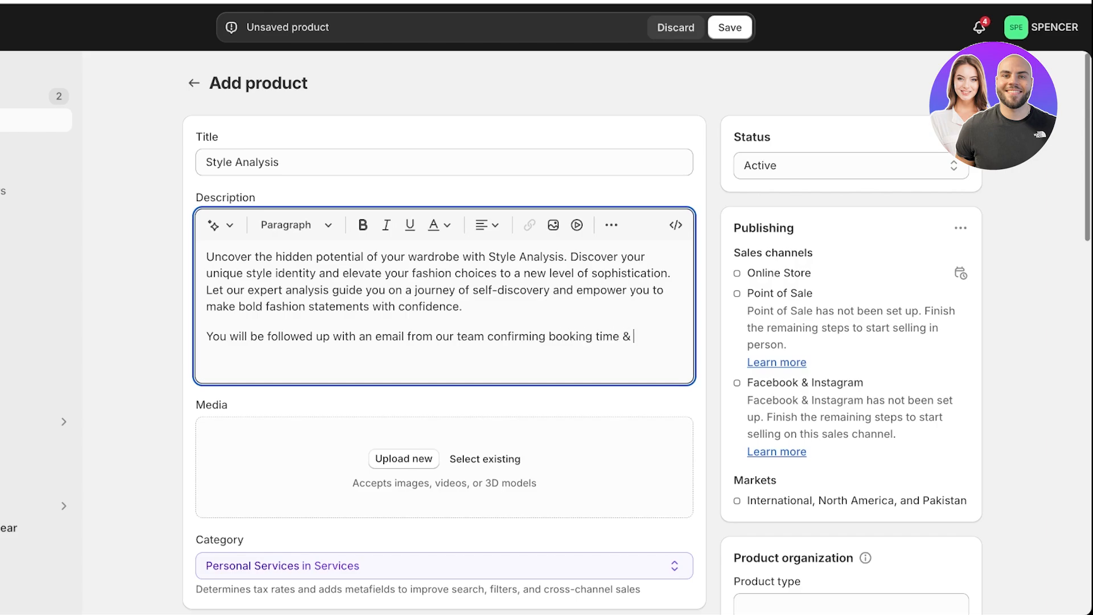
{"action": "type", "text": "dates for you"}
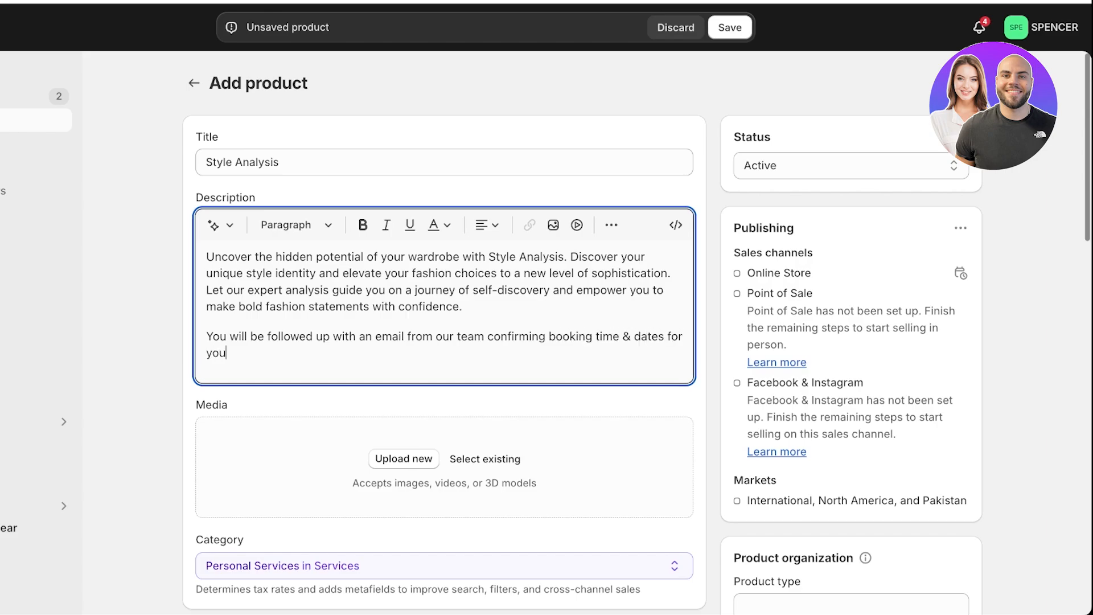
{"action": "type", "text": "servic"}
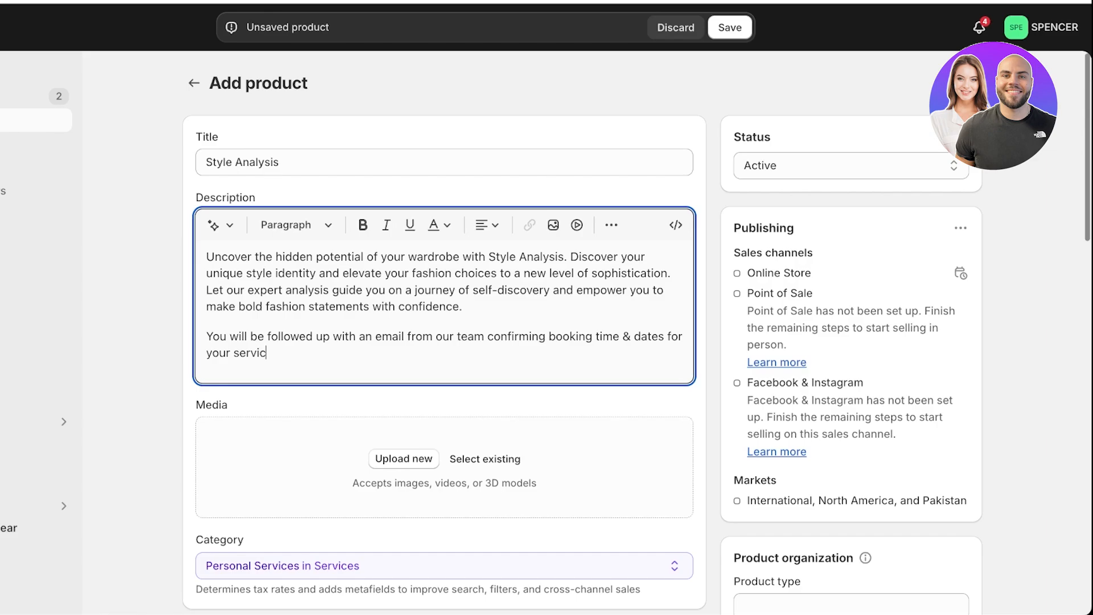
{"action": "type", "text": "e."}
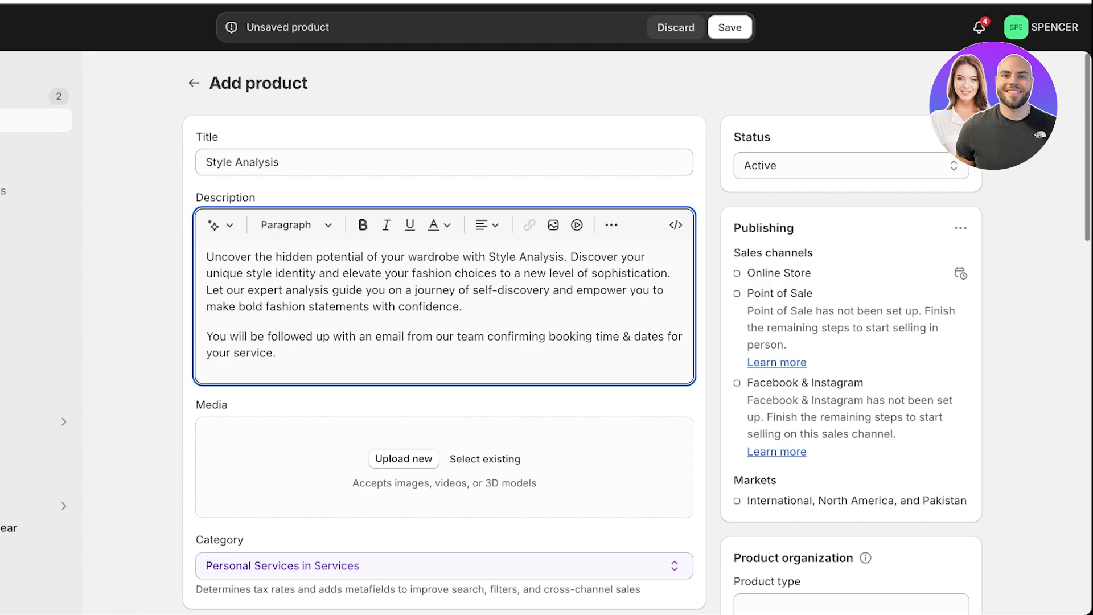
- Set the category to Lifestyle Services and attach the existing pink-dress photo as product media
{"action": "left_click", "coordinate": [278, 353]}
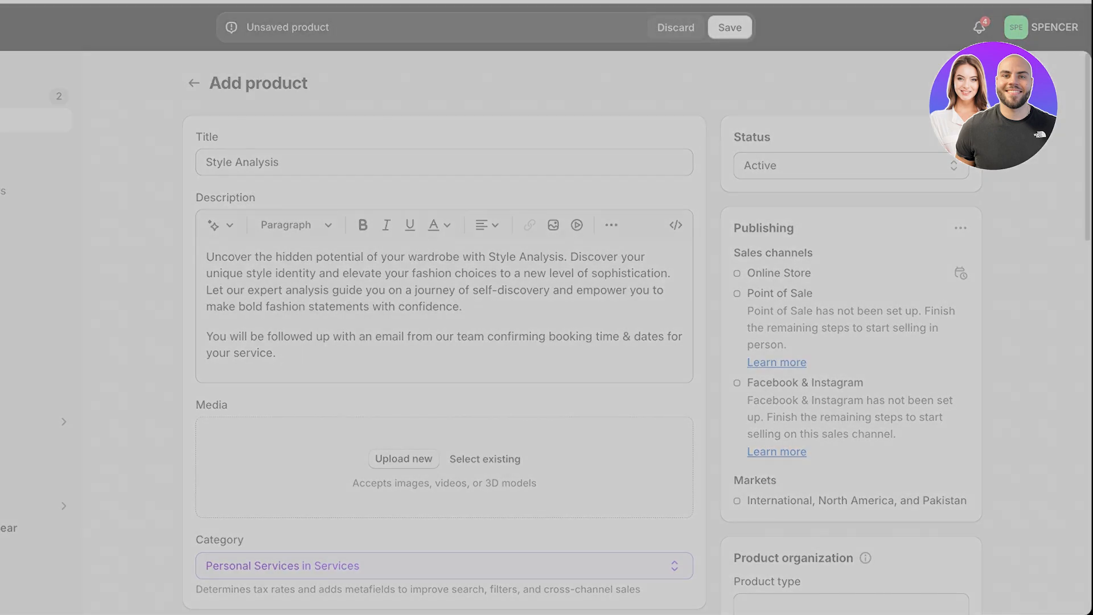
{"action": "left_click", "coordinate": [444, 566]}
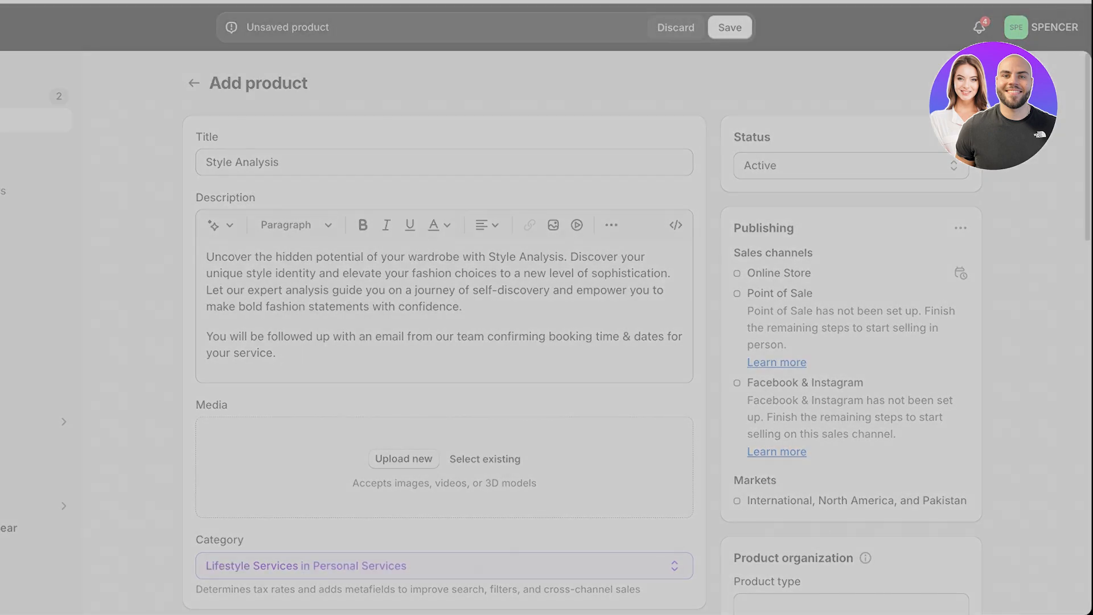
{"action": "left_click", "coordinate": [485, 459]}
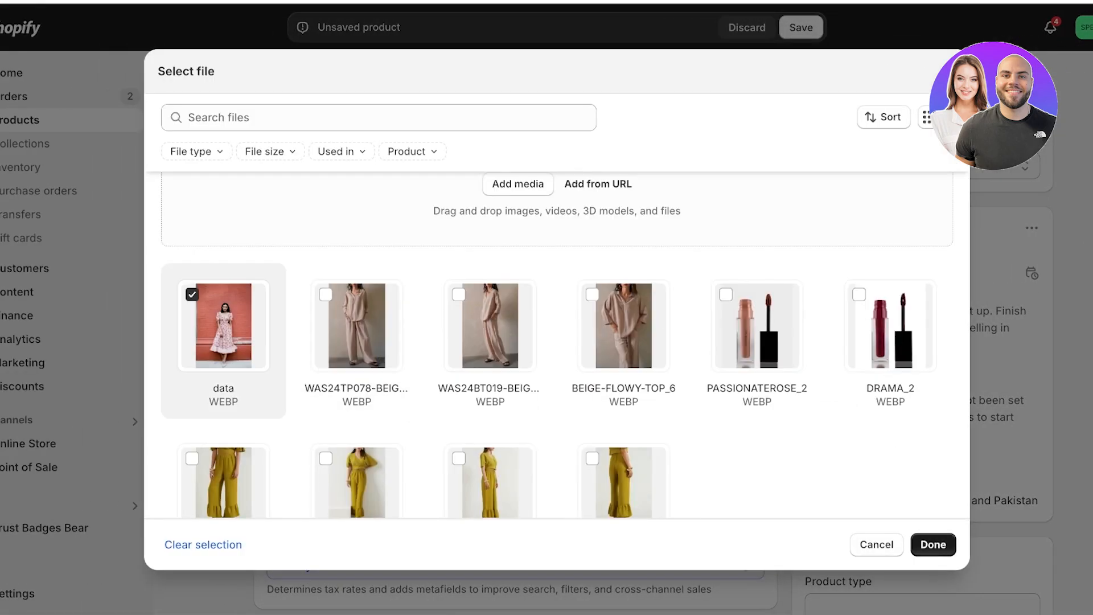
{"action": "left_click", "coordinate": [933, 545]}
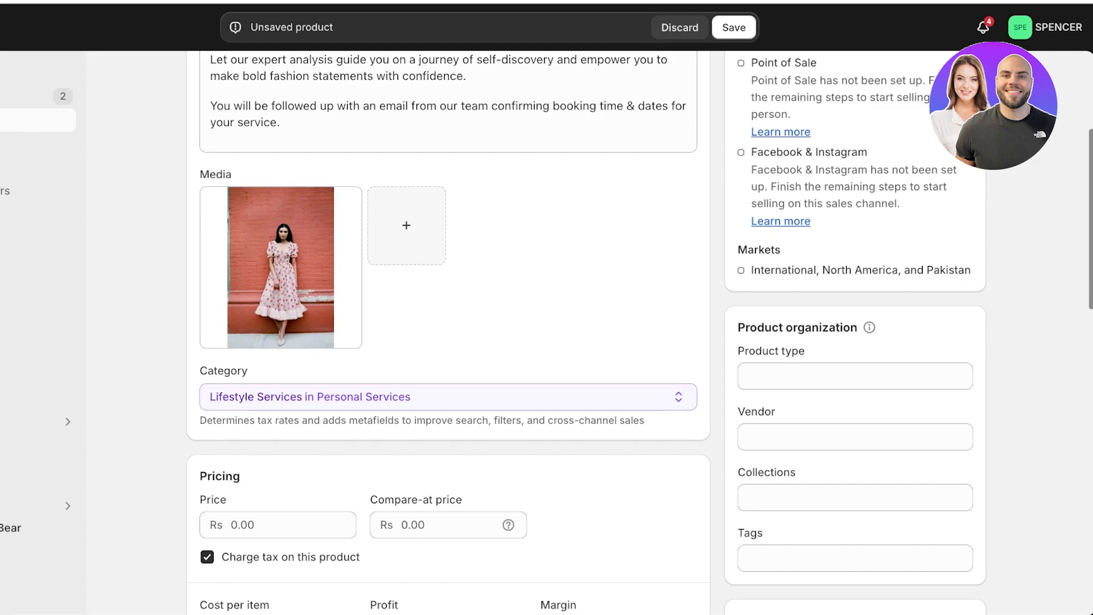
- Price the service at 100.00 and turn off inventory quantity tracking
{"action": "left_click", "coordinate": [447, 396]}
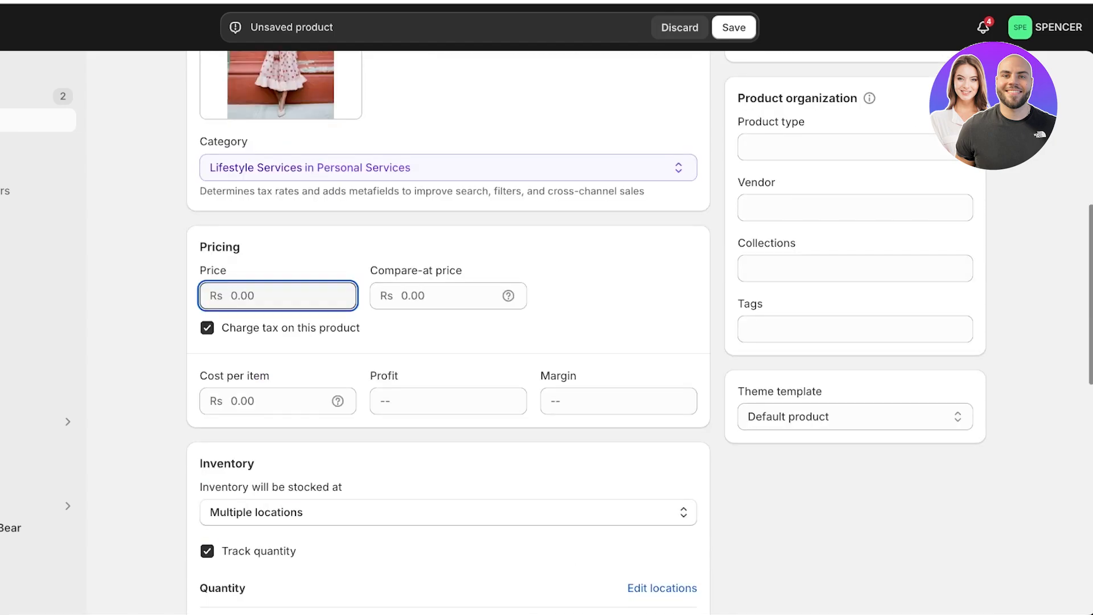
{"action": "type", "text": "100.00"}
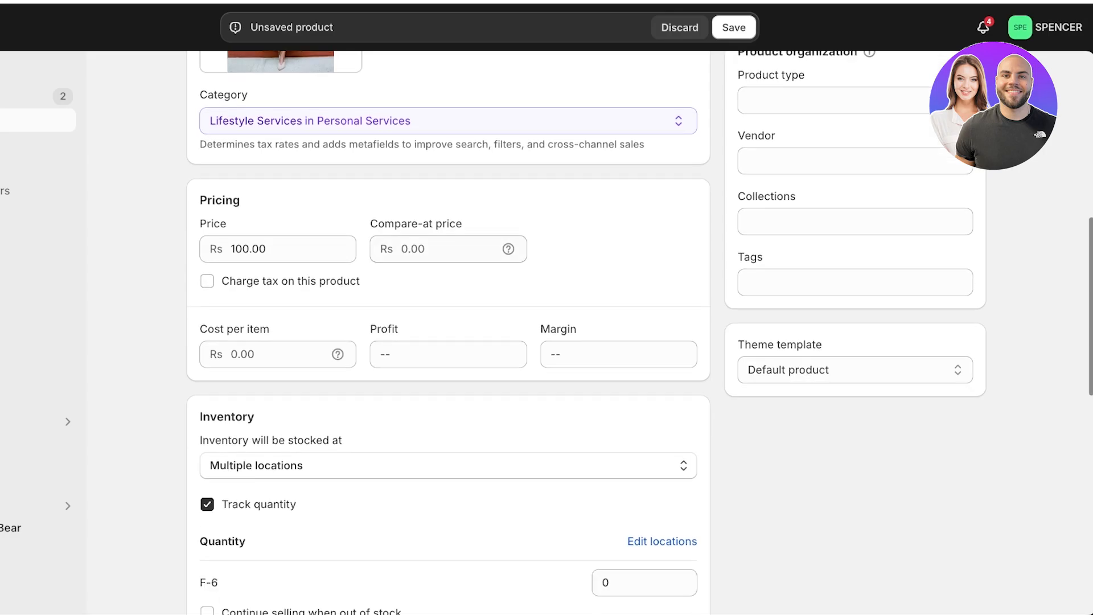
{"action": "scroll", "scroll_direction": "down", "scroll_amount": 3}
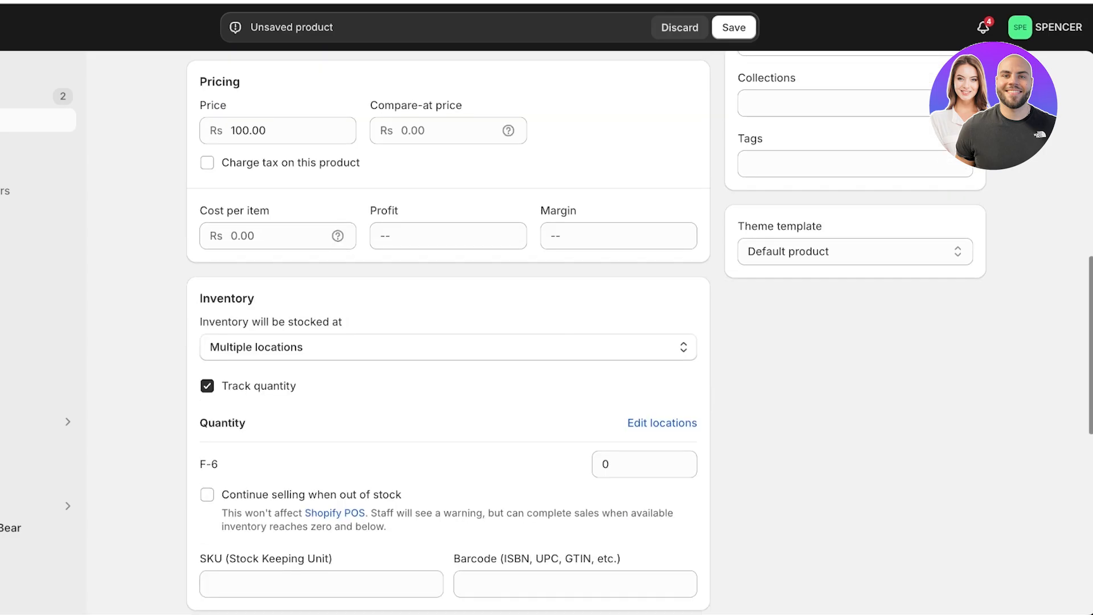
{"action": "left_click", "coordinate": [208, 386]}
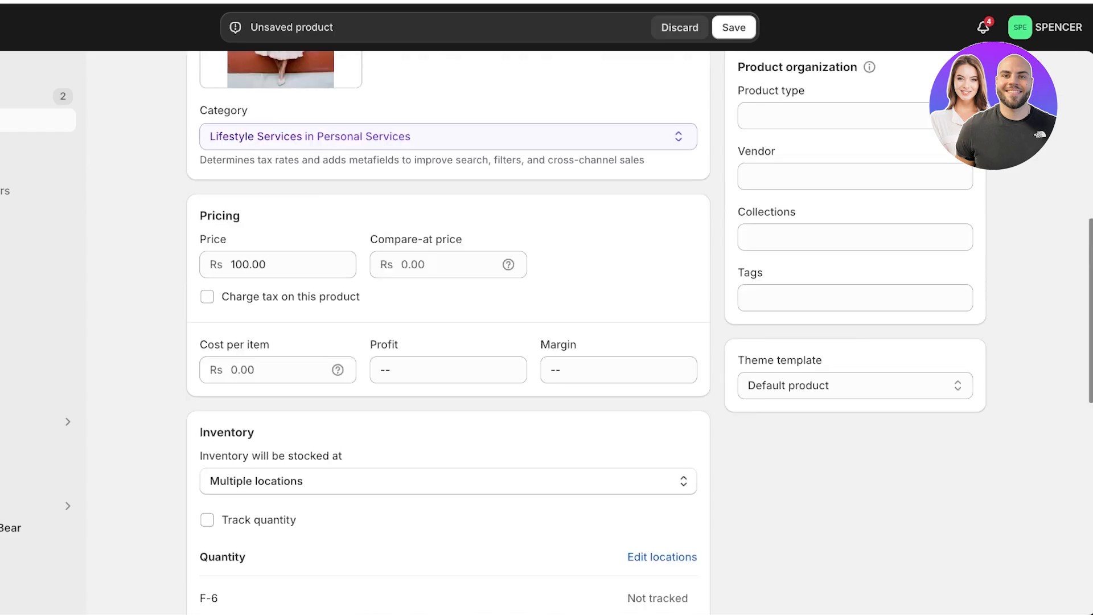
{"action": "scroll", "scroll_direction": "down", "scroll_amount": 3}
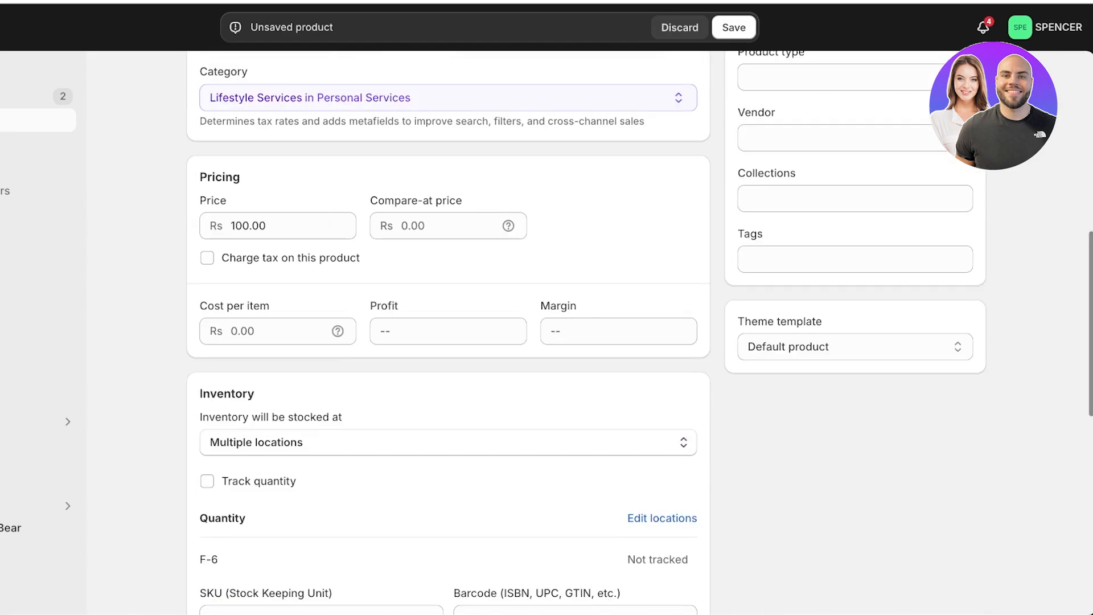
{"action": "scroll", "scroll_direction": "down", "scroll_amount": 3}
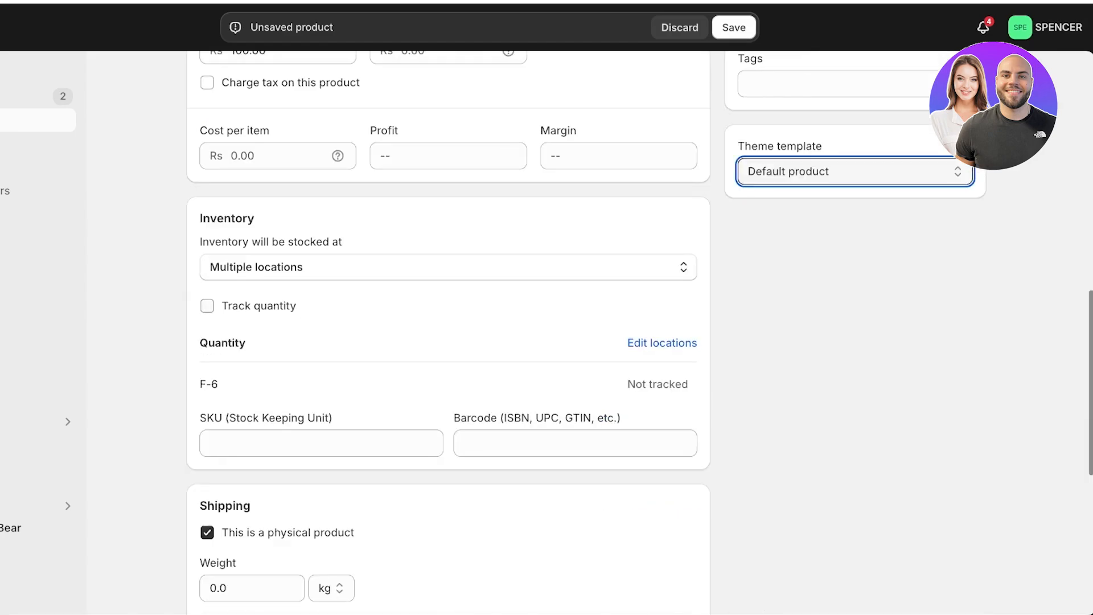
{"action": "scroll", "scroll_direction": "down", "scroll_amount": 3}
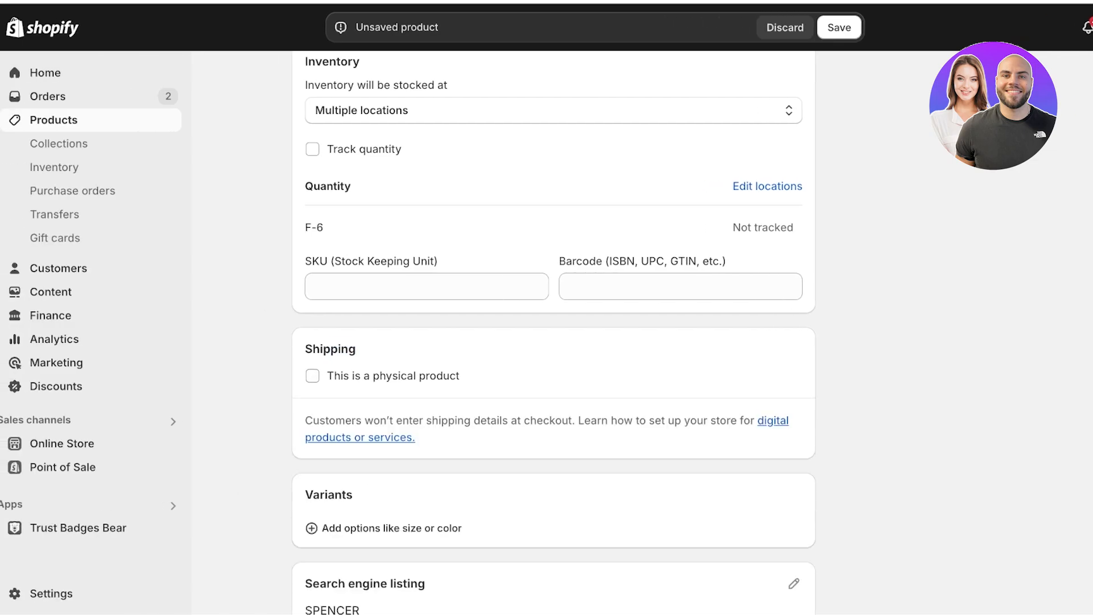
- Start adding a variant option from the Variants card
{"action": "scroll", "scroll_direction": "down", "scroll_amount": 3}
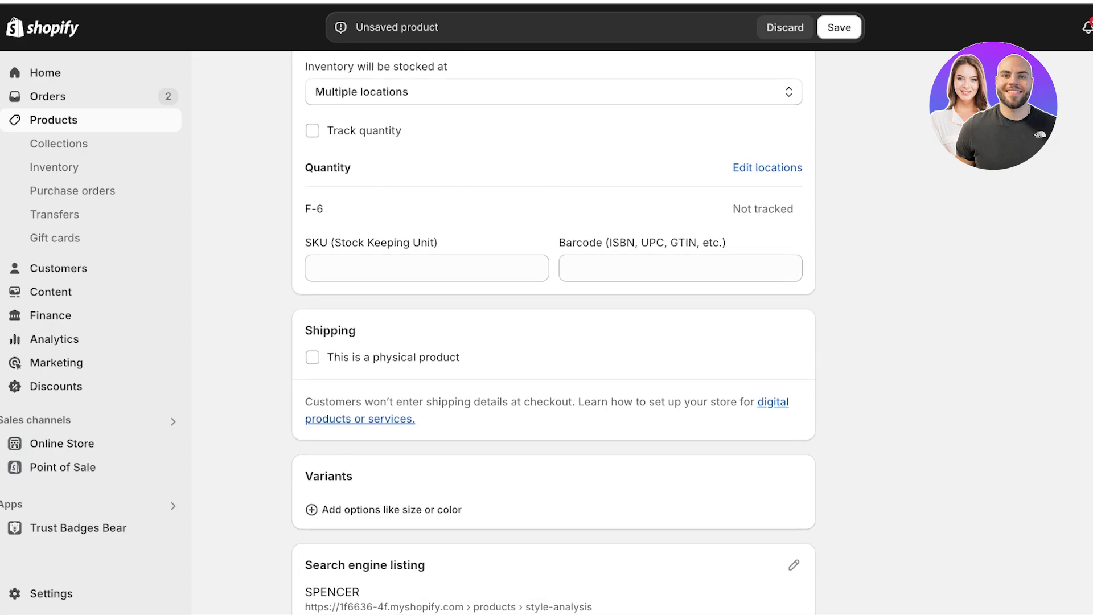
{"action": "scroll", "scroll_direction": "down", "scroll_amount": 3}
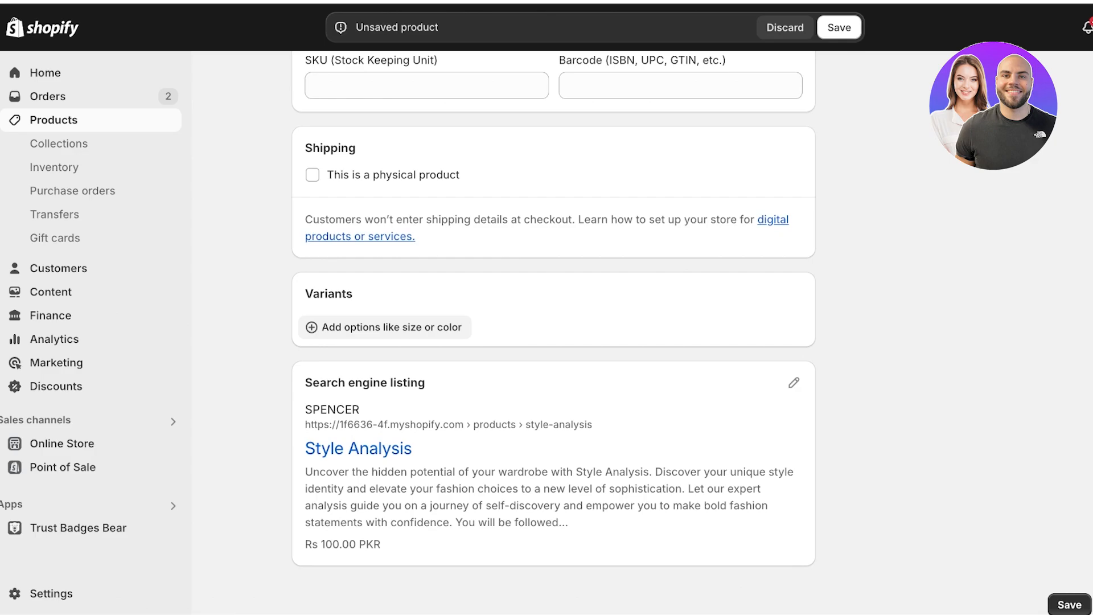
{"action": "left_click", "coordinate": [384, 327]}
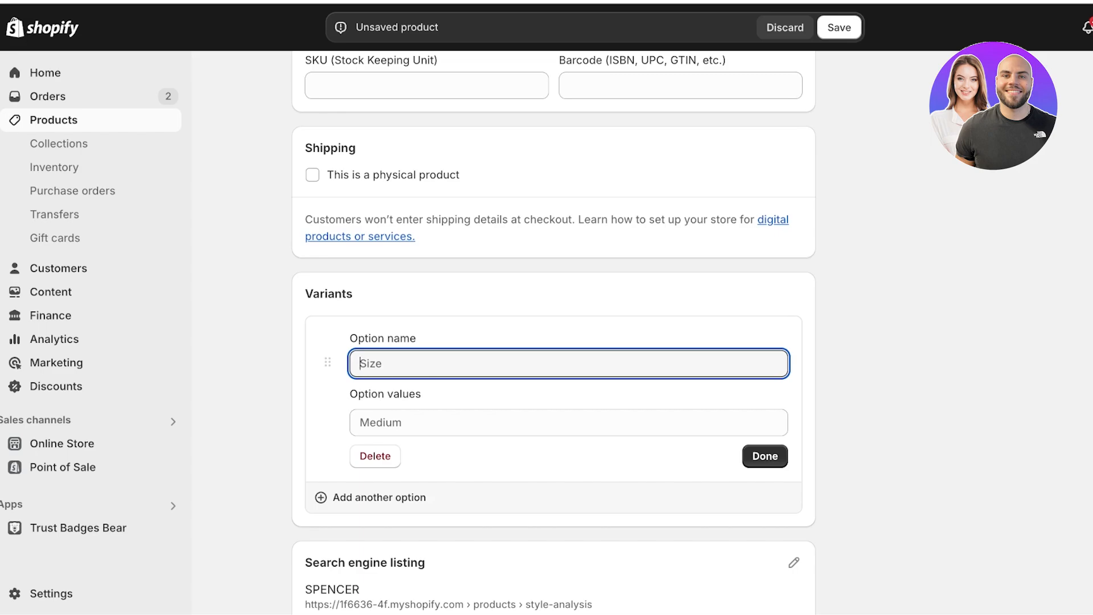
- Remove the extra option, name the option Analysis Type and add the value Style Analysis
{"action": "left_click", "coordinate": [378, 497]}
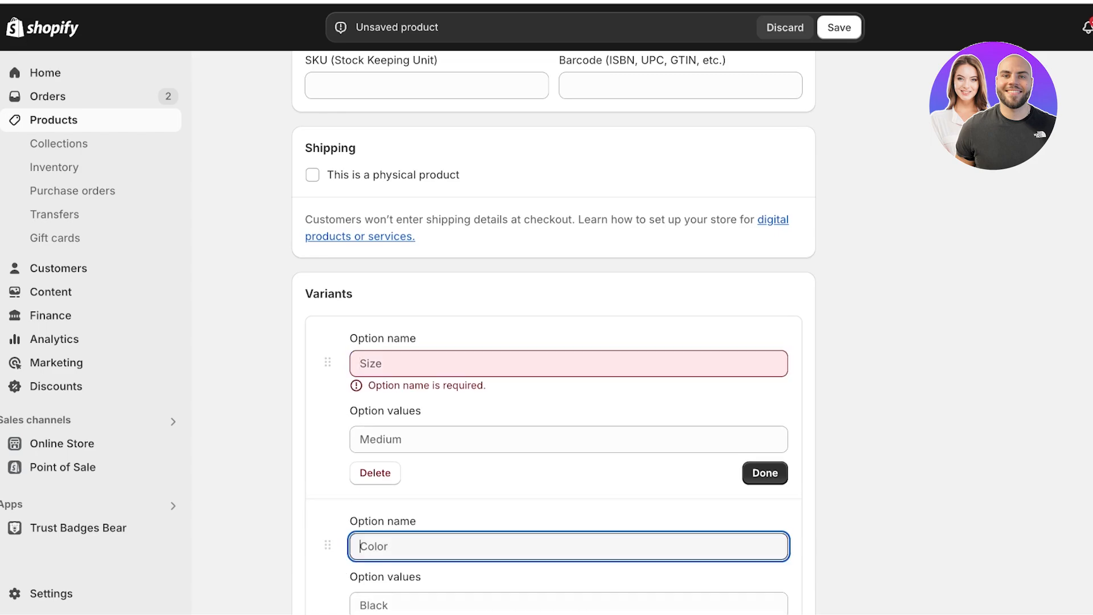
{"action": "scroll", "scroll_direction": "down", "scroll_amount": 3}
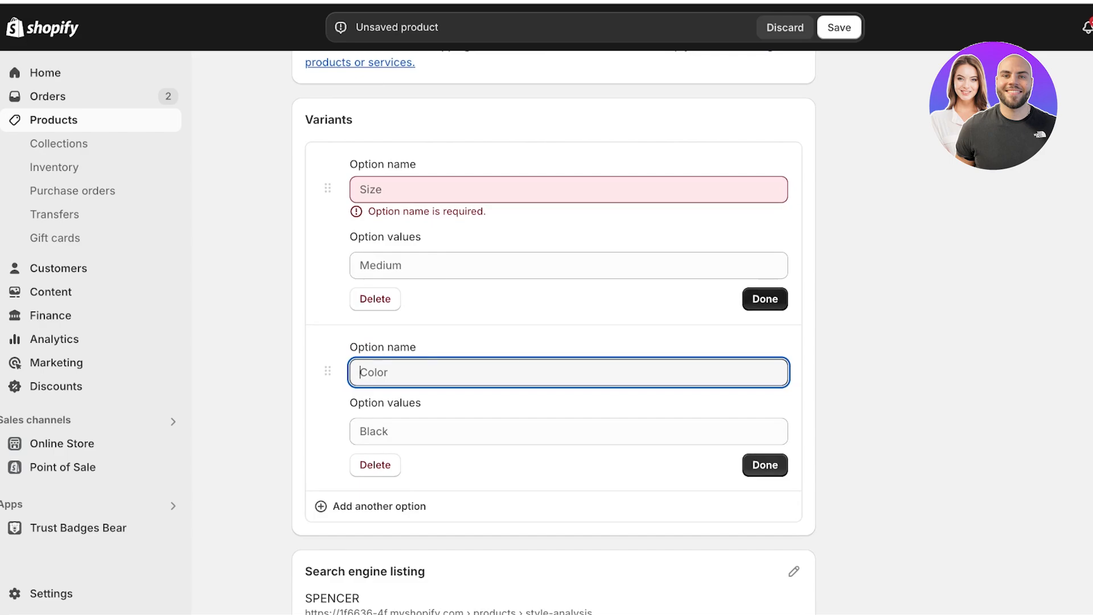
{"action": "left_click", "coordinate": [374, 299]}
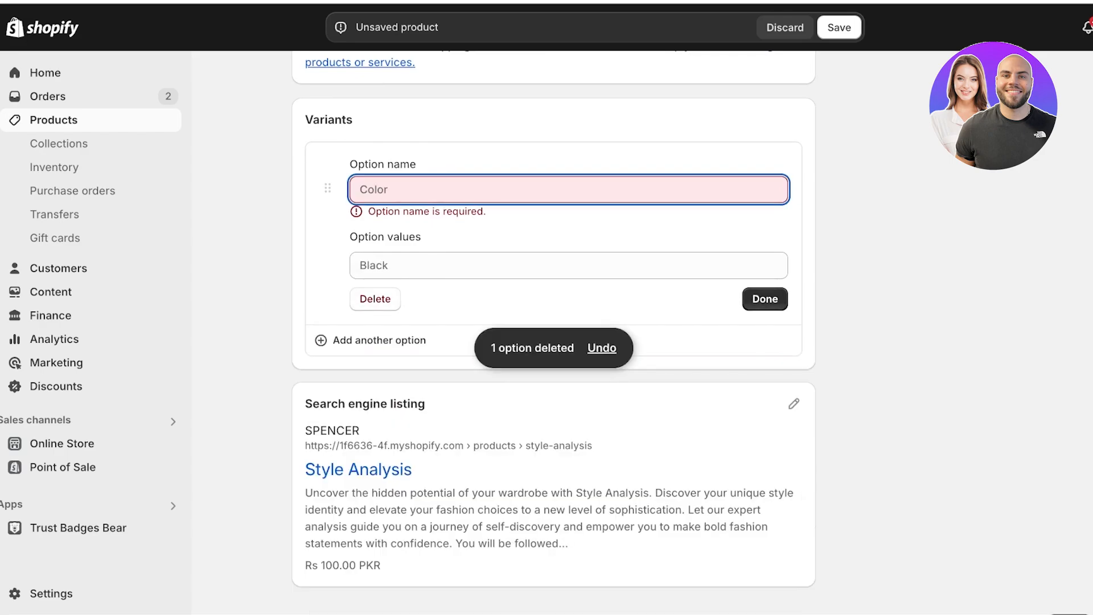
{"action": "type", "text": "Analysis Type"}
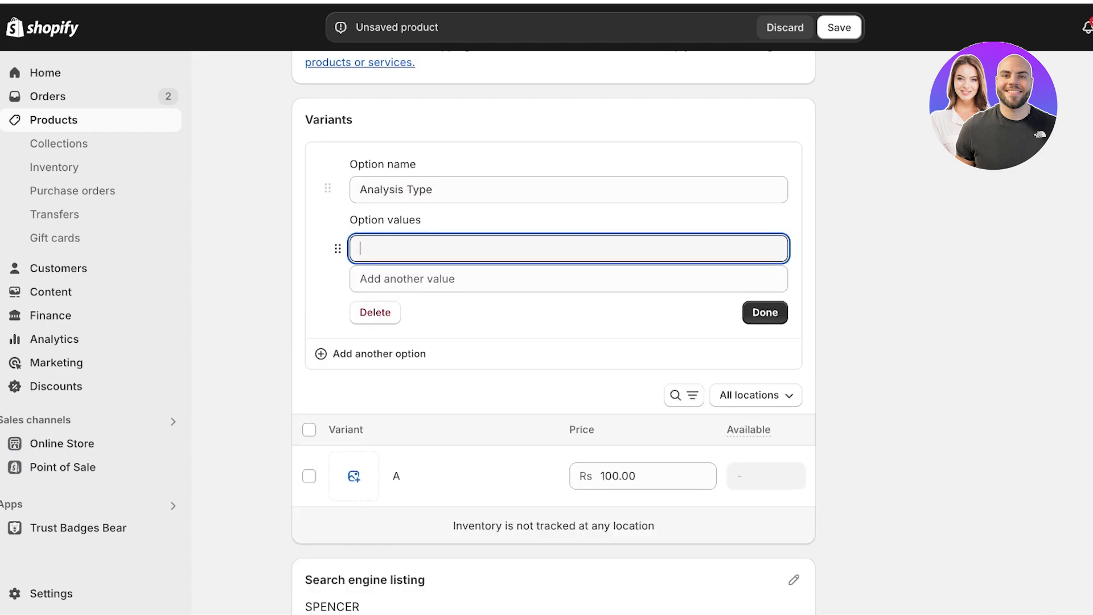
{"action": "type", "text": "S"}
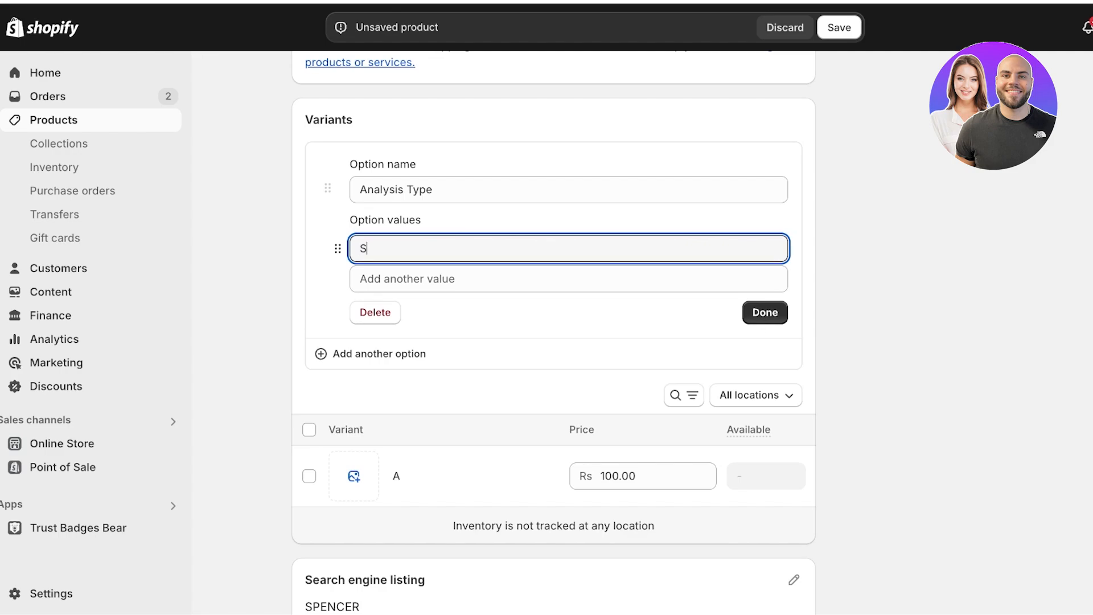
{"action": "type", "text": "A"}
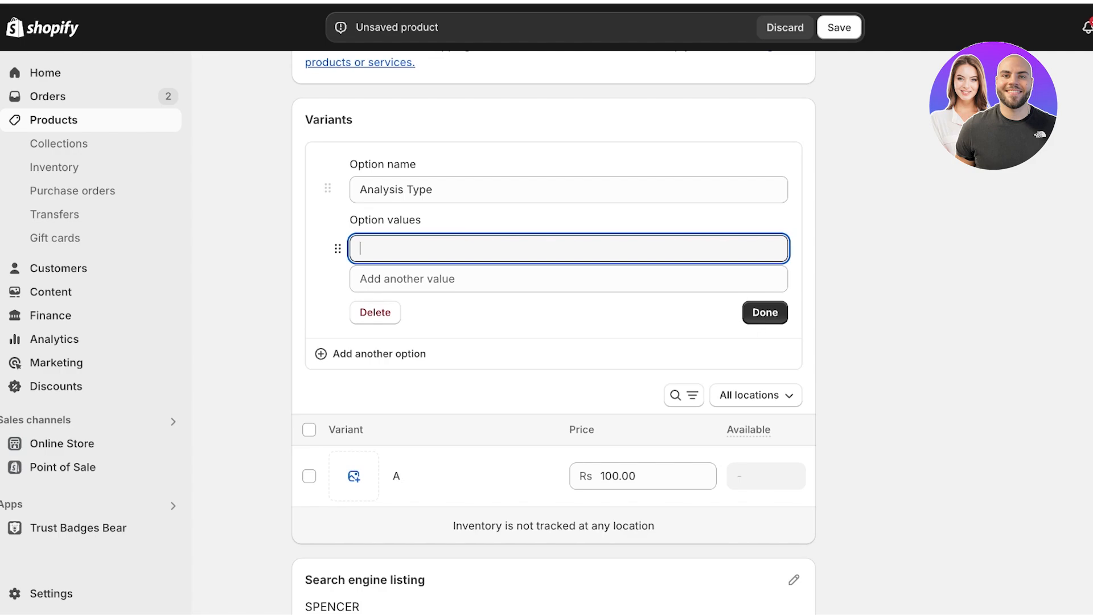
{"action": "type", "text": "Atyle a"}
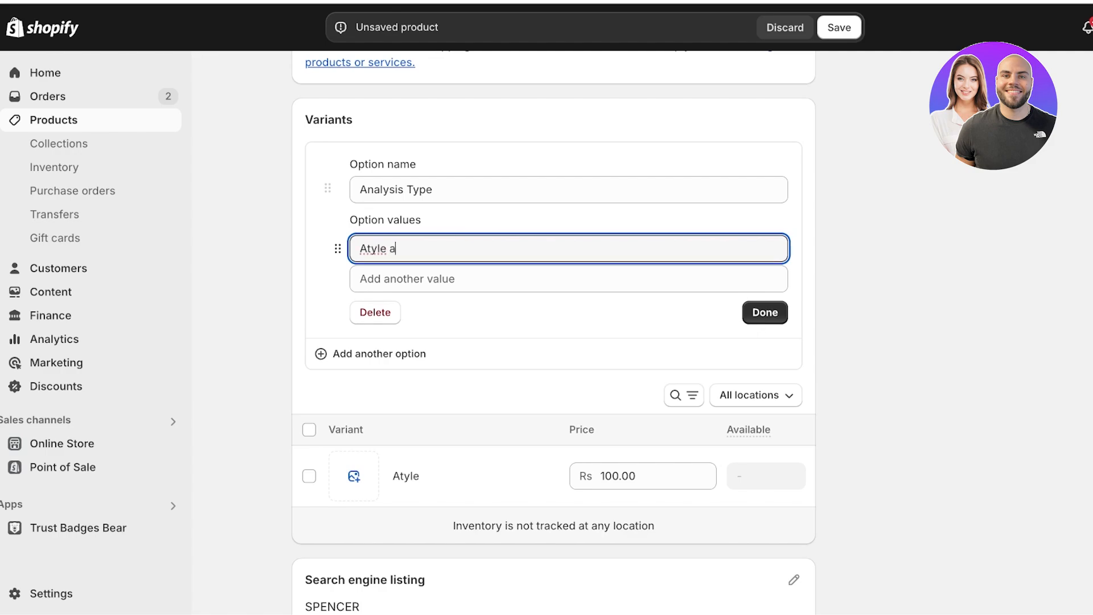
{"action": "type", "text": "nalysis"}
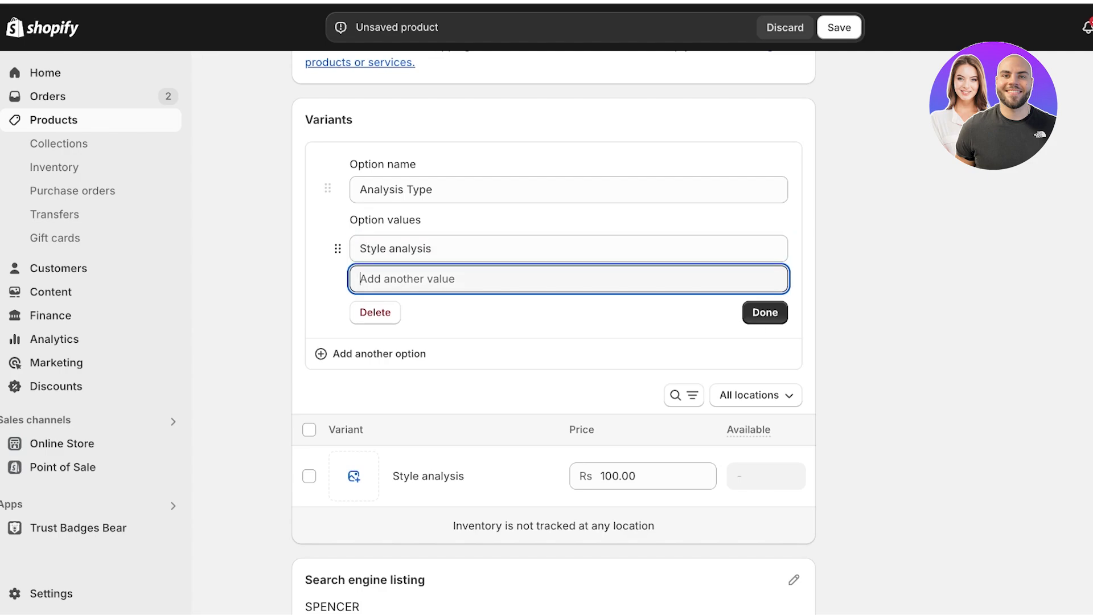
- Add the value Style + Color Analysis and set its variant price to 150.00
{"action": "type", "text": "S"}
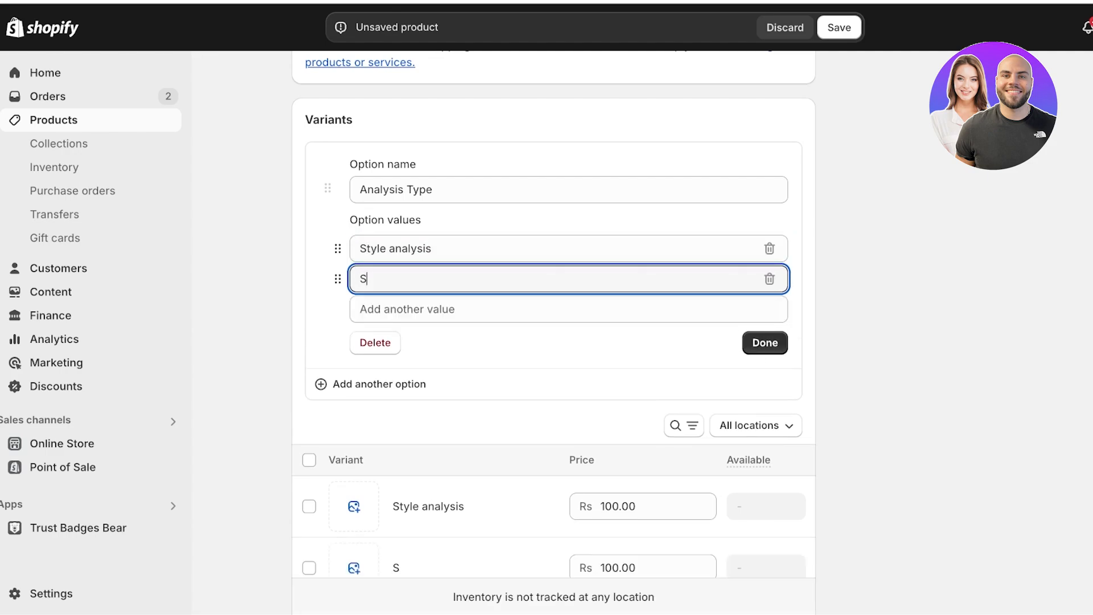
{"action": "type", "text": "tyle +"}
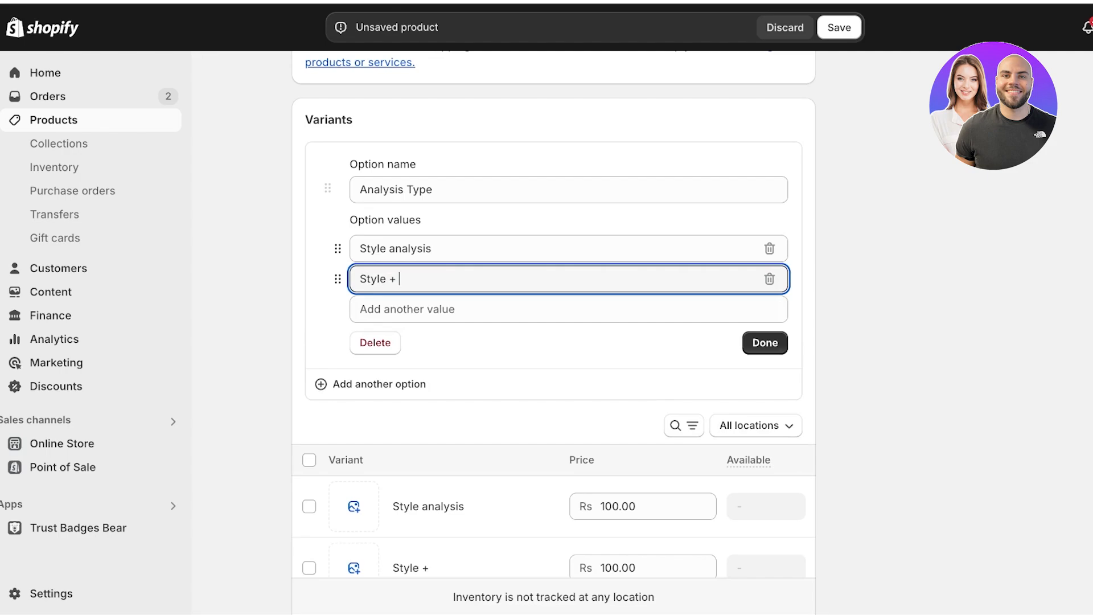
{"action": "type", "text": "Color N"}
{"action": "left_click", "coordinate": [568, 248]}
{"action": "type", "text": "A"}
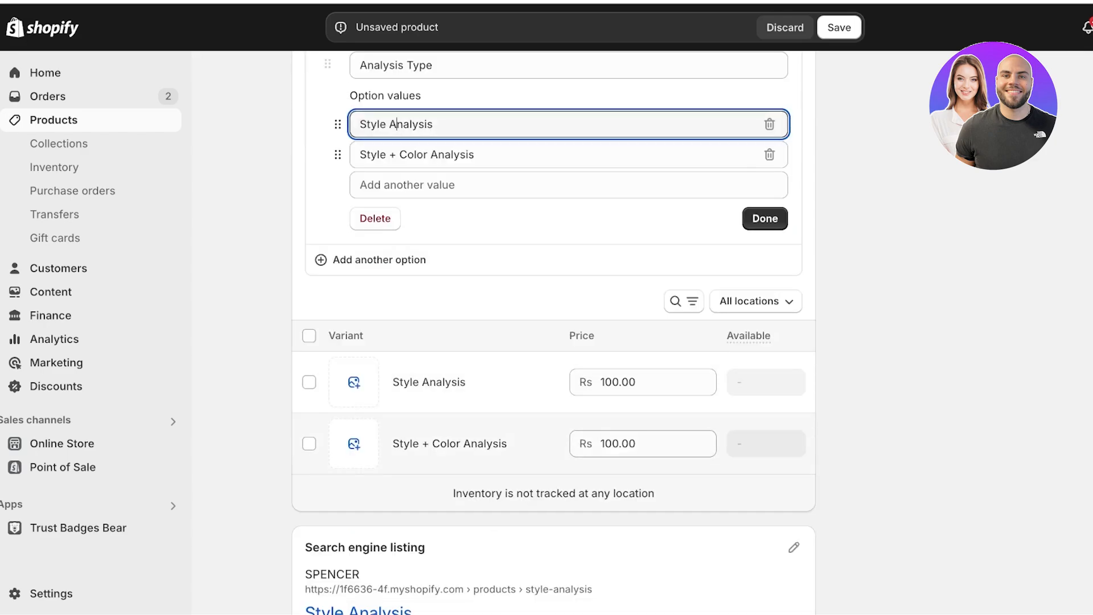
{"action": "left_click", "coordinate": [641, 443]}
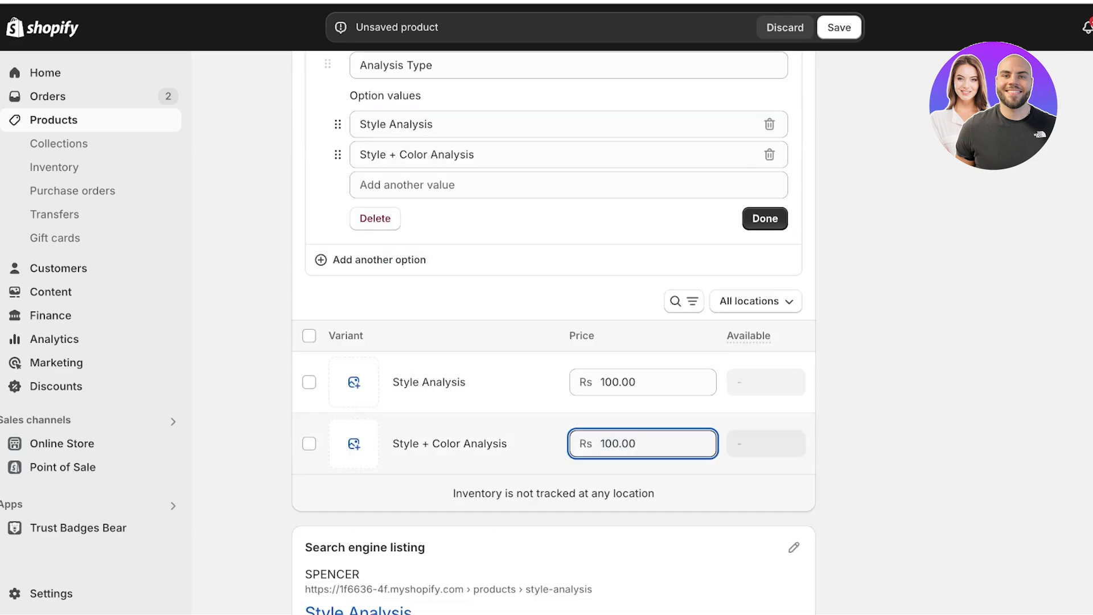
{"action": "type", "text": "150.00"}
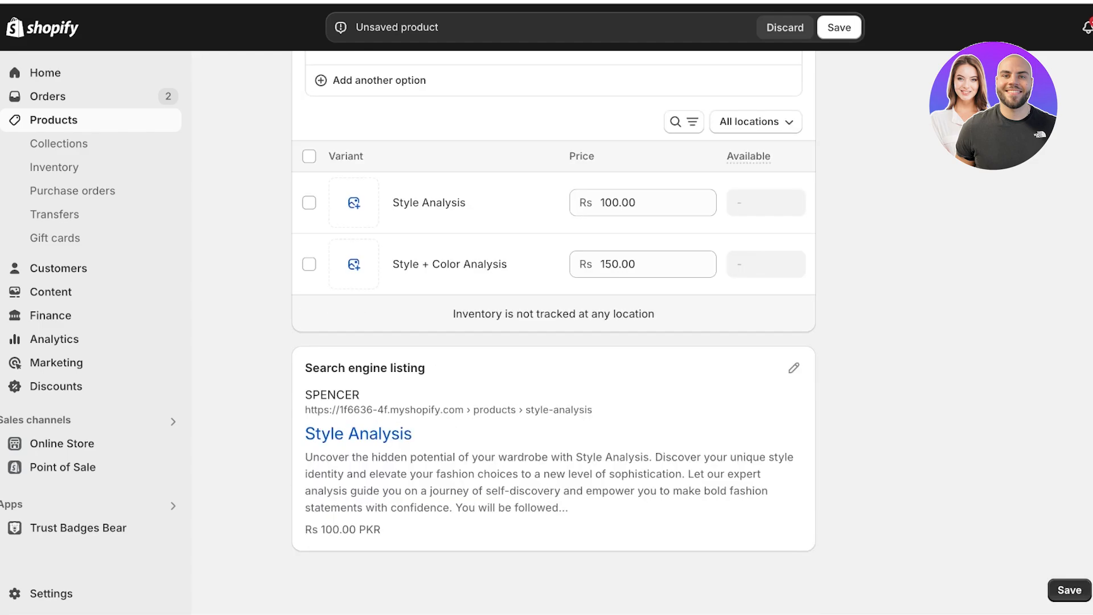
- Save the Style Analysis product with its new Analysis Type variants
{"action": "left_click", "coordinate": [838, 28]}
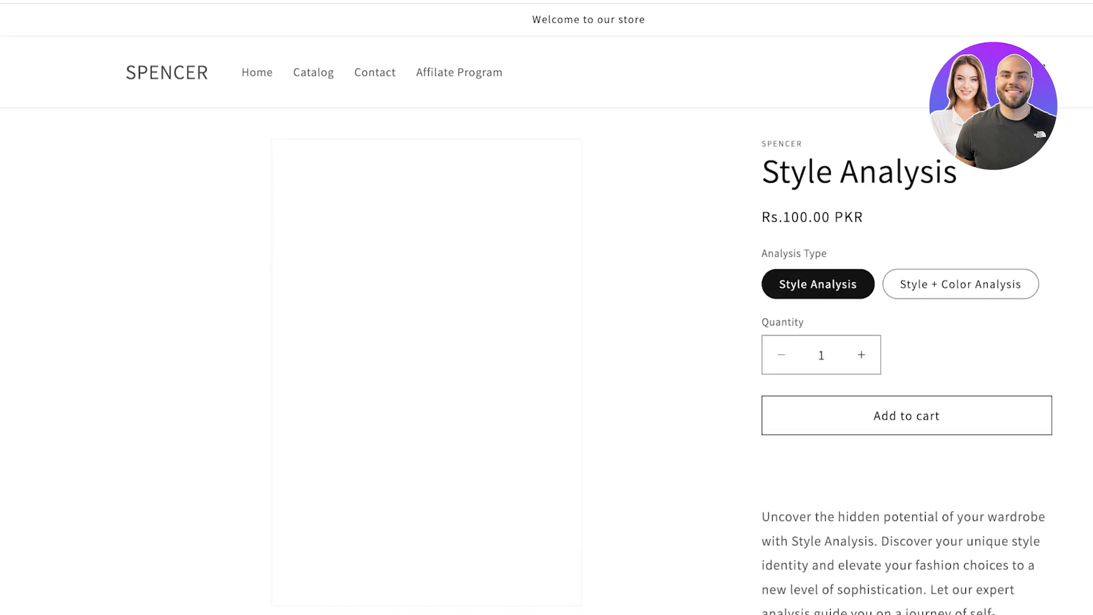
{"action": "scroll", "scroll_direction": "down", "scroll_amount": 3}
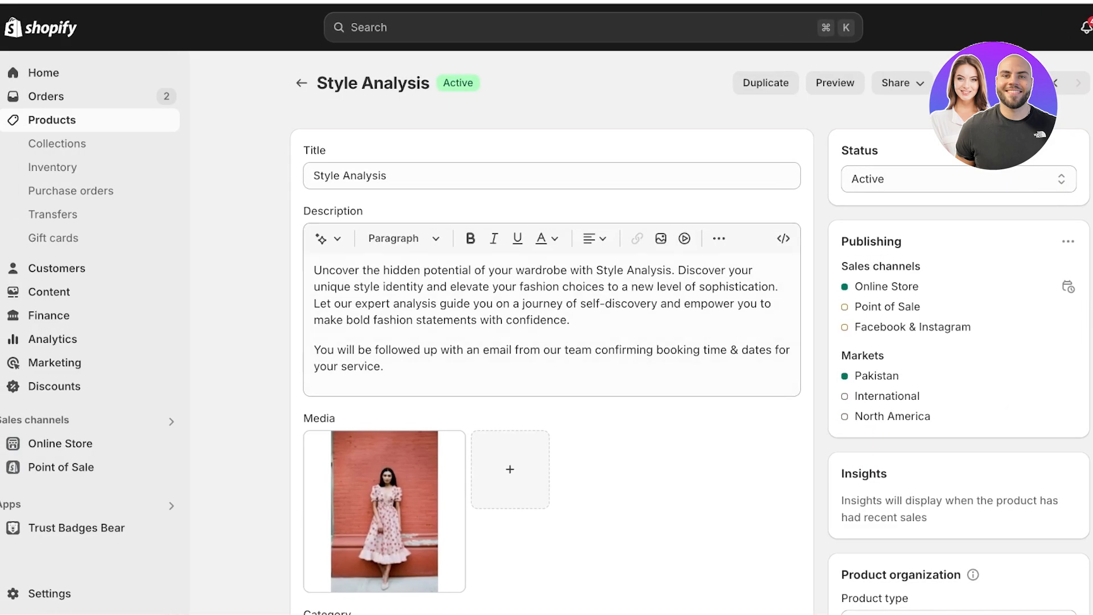
- Return to Home, then go to Settings > Apps and sales channels
{"action": "left_click", "coordinate": [301, 82]}
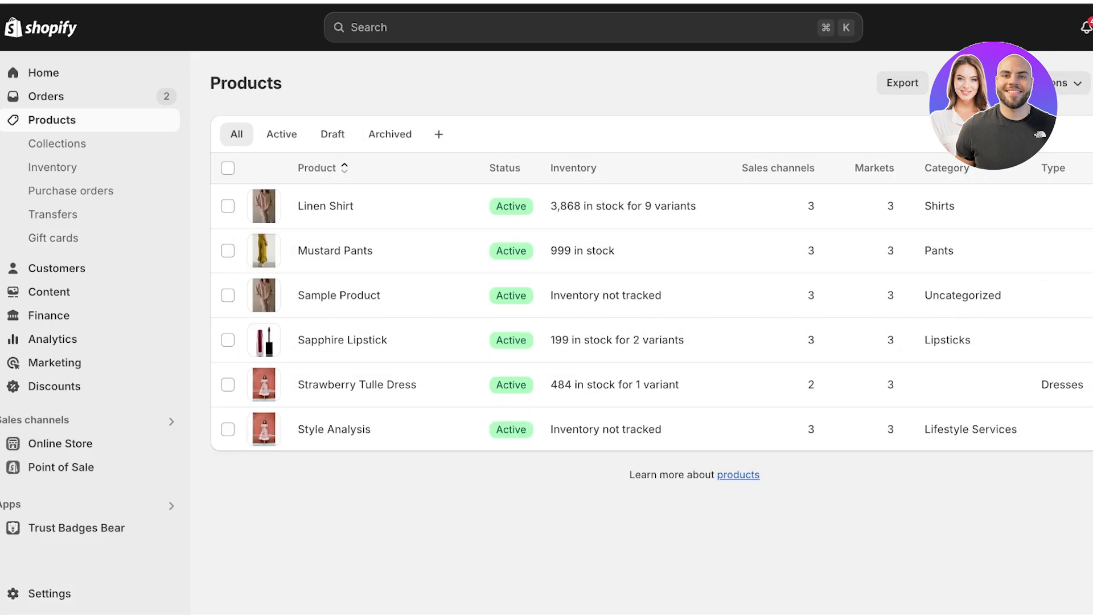
{"action": "left_click", "coordinate": [43, 72]}
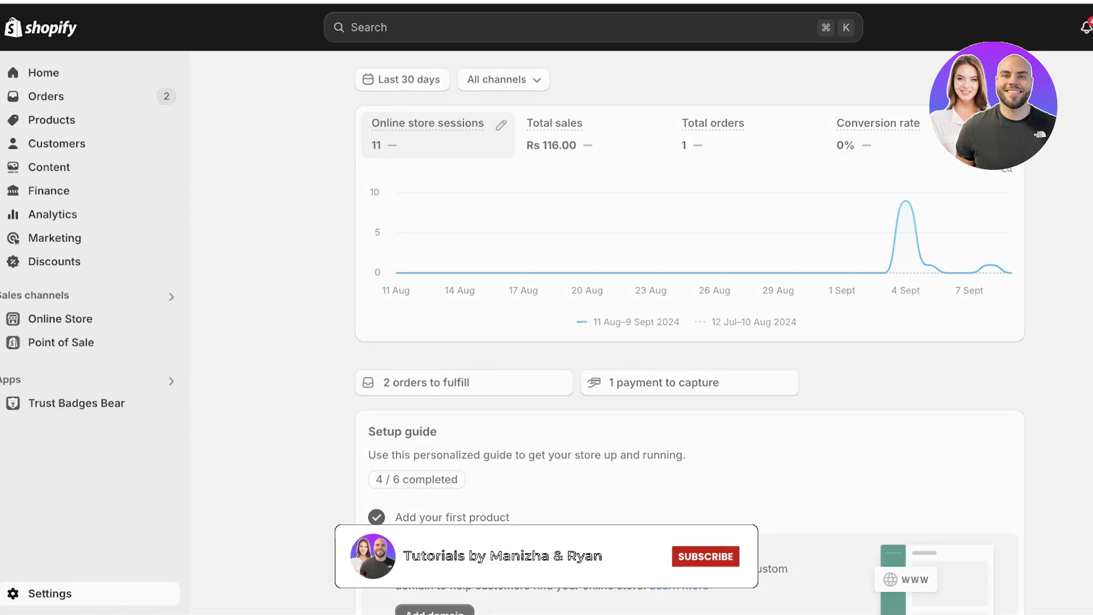
{"action": "left_click", "coordinate": [49, 593]}
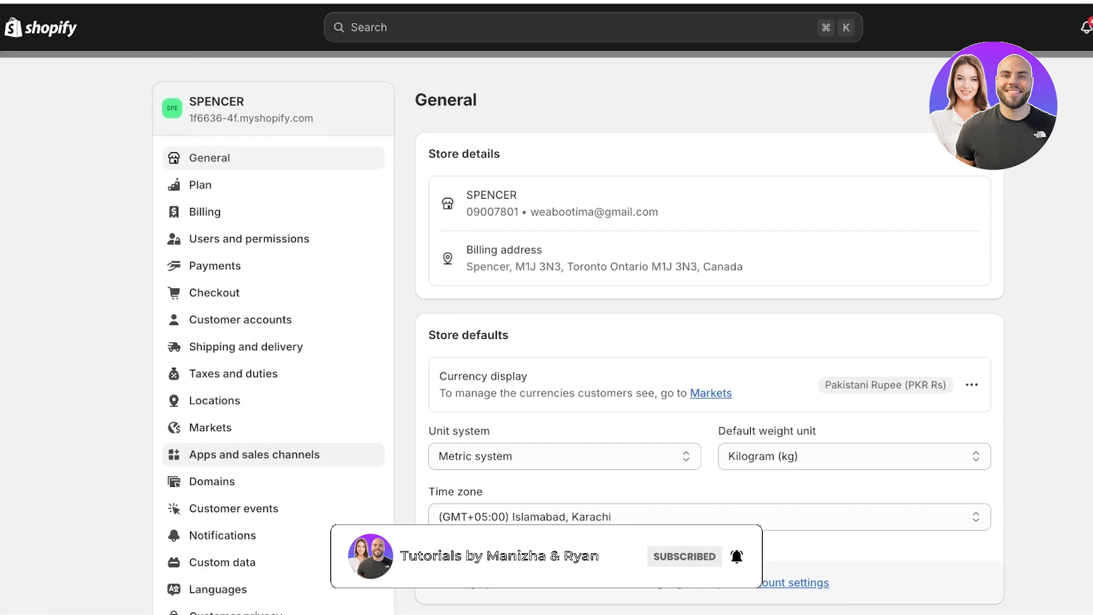
{"action": "left_click", "coordinate": [254, 454]}
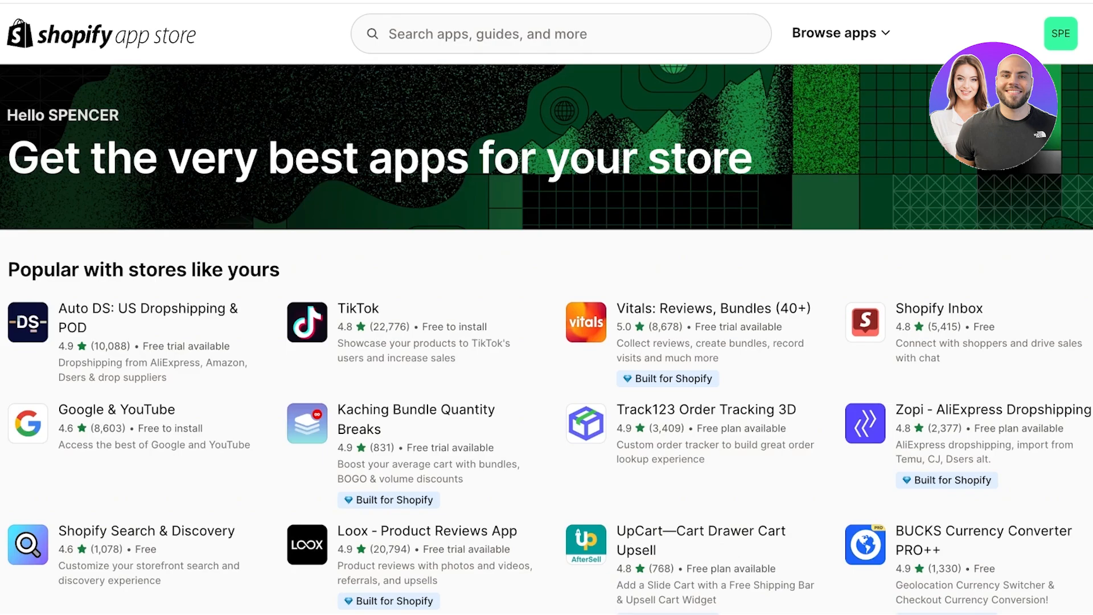
- Search the Shopify App Store for 'services' and show the full results
{"action": "type", "text": "service"}
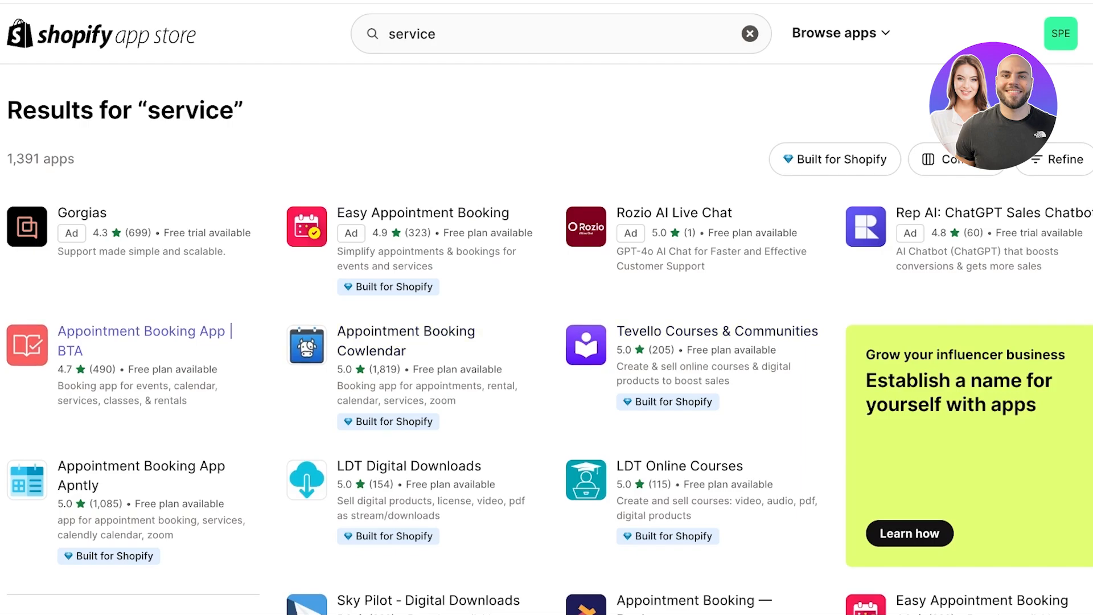
{"action": "scroll", "scroll_direction": "down", "scroll_amount": 3}
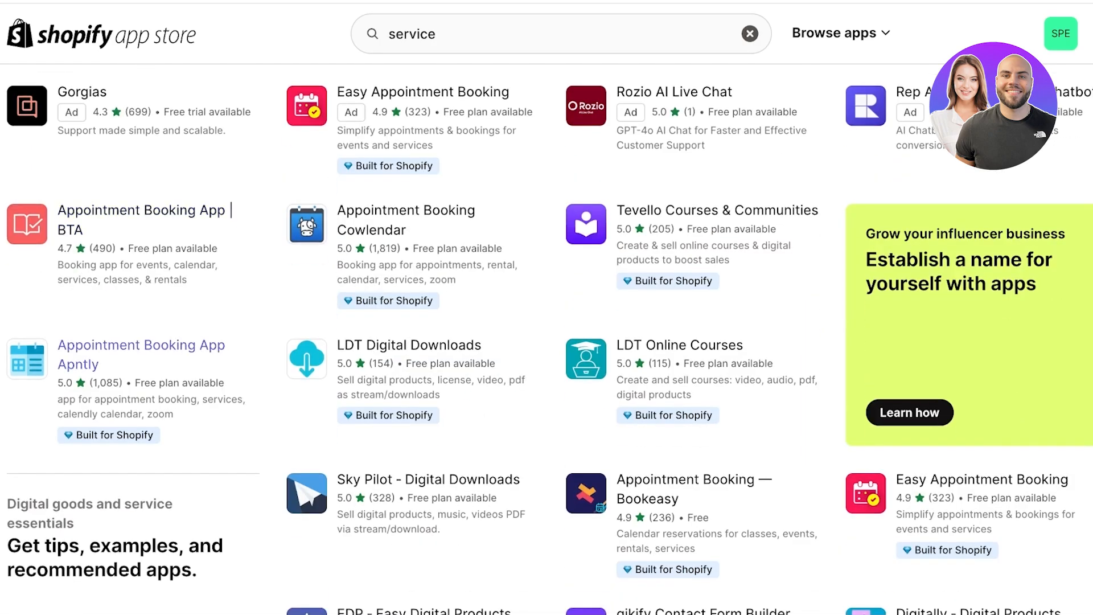
{"action": "scroll", "scroll_direction": "down", "scroll_amount": 3}
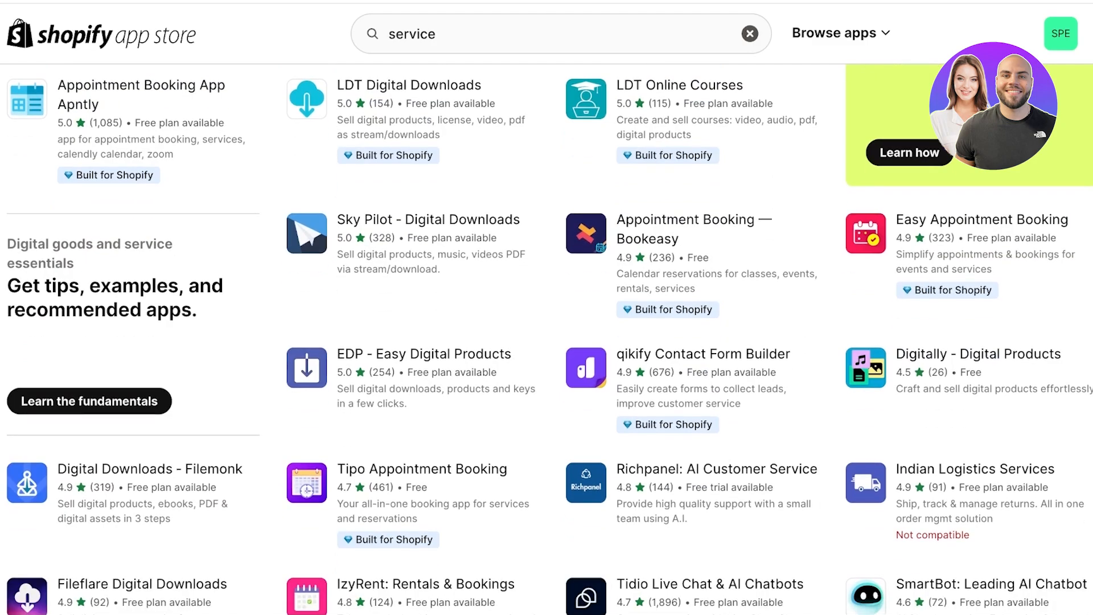
{"action": "left_click", "coordinate": [552, 33]}
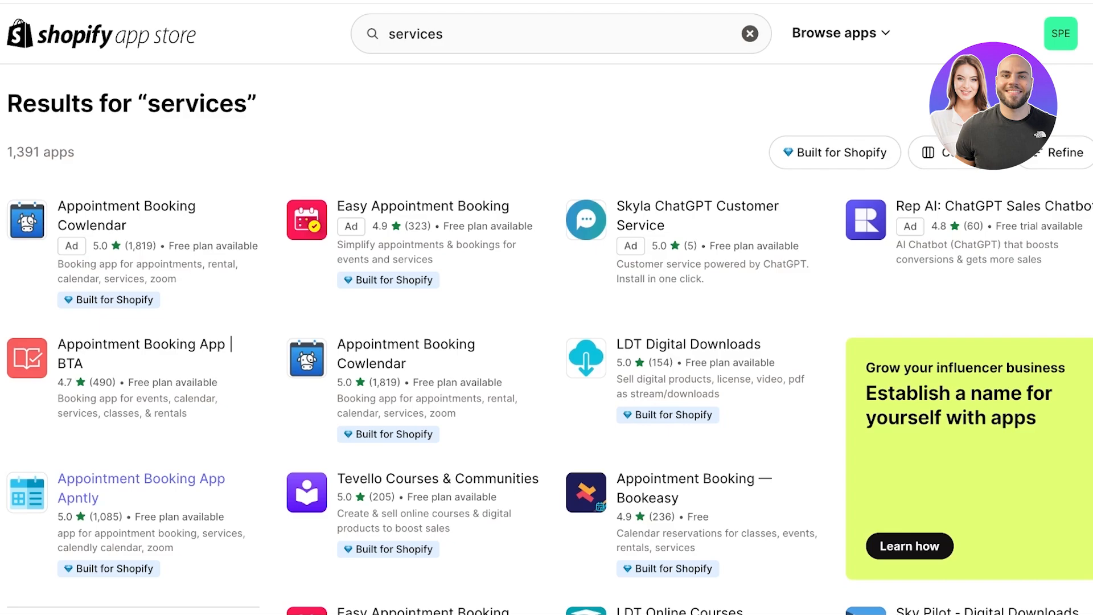
- Review the Apntly appointment booking app listing and begin installing it on the store
{"action": "left_click", "coordinate": [142, 489]}
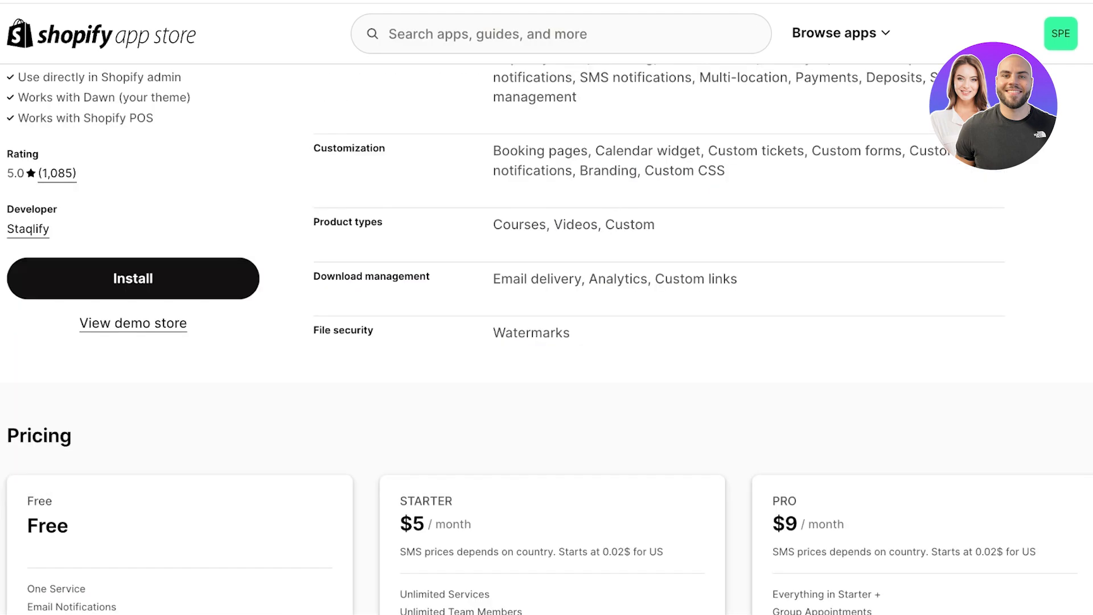
{"action": "scroll", "scroll_direction": "down", "scroll_amount": 3}
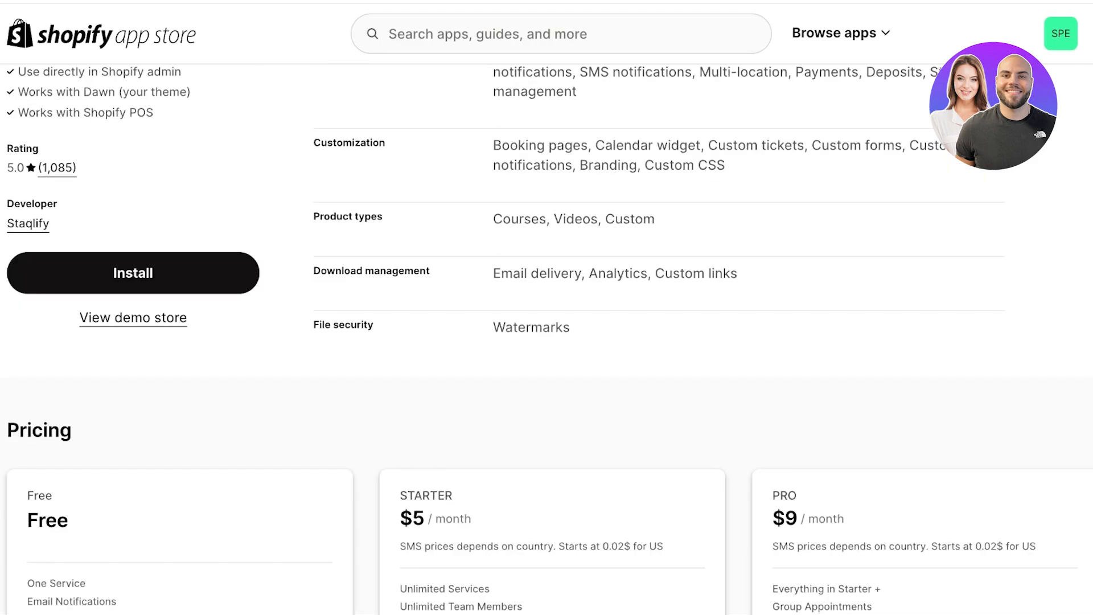
{"action": "scroll", "scroll_direction": "up", "scroll_amount": 3}
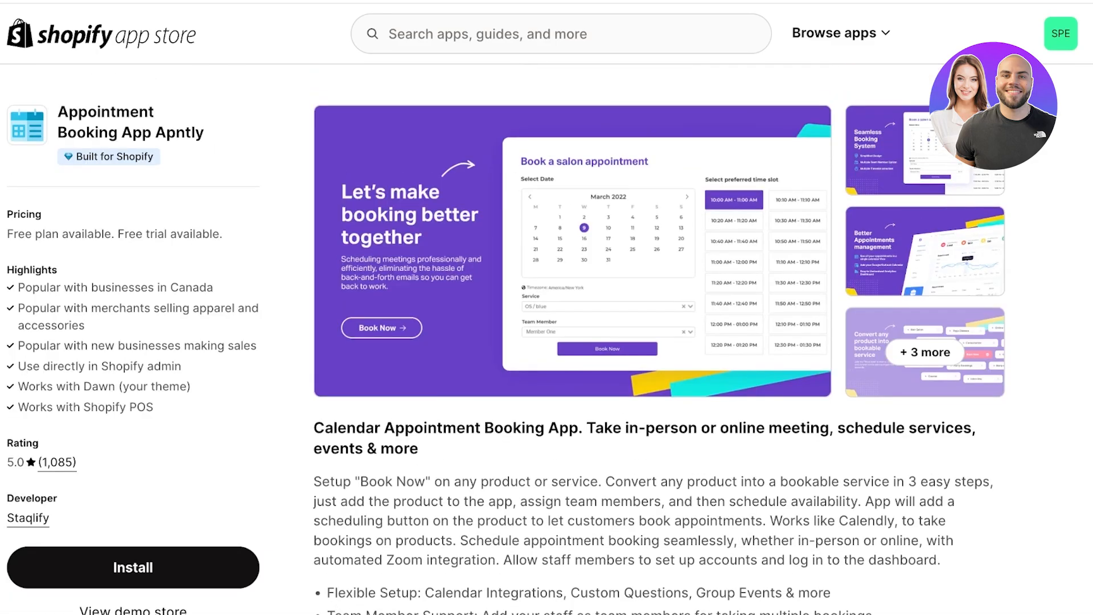
{"action": "scroll", "scroll_direction": "down", "scroll_amount": 3}
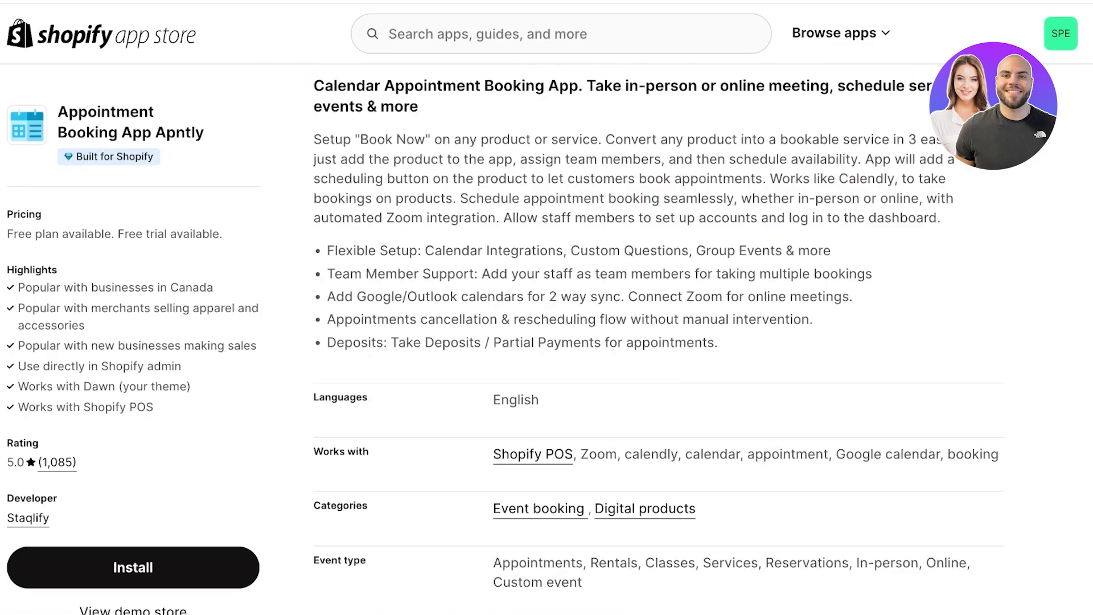
{"action": "left_click", "coordinate": [132, 567]}
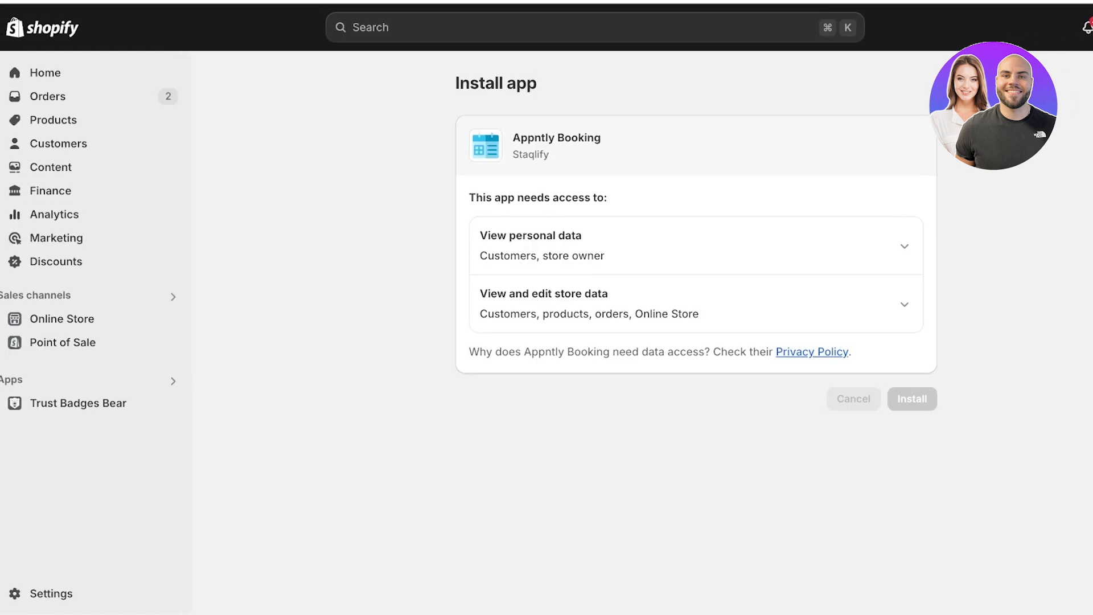
- Approve Appntly Booking's data access to install it, then advance the setup wizard to Add Service
{"action": "left_click", "coordinate": [911, 398]}
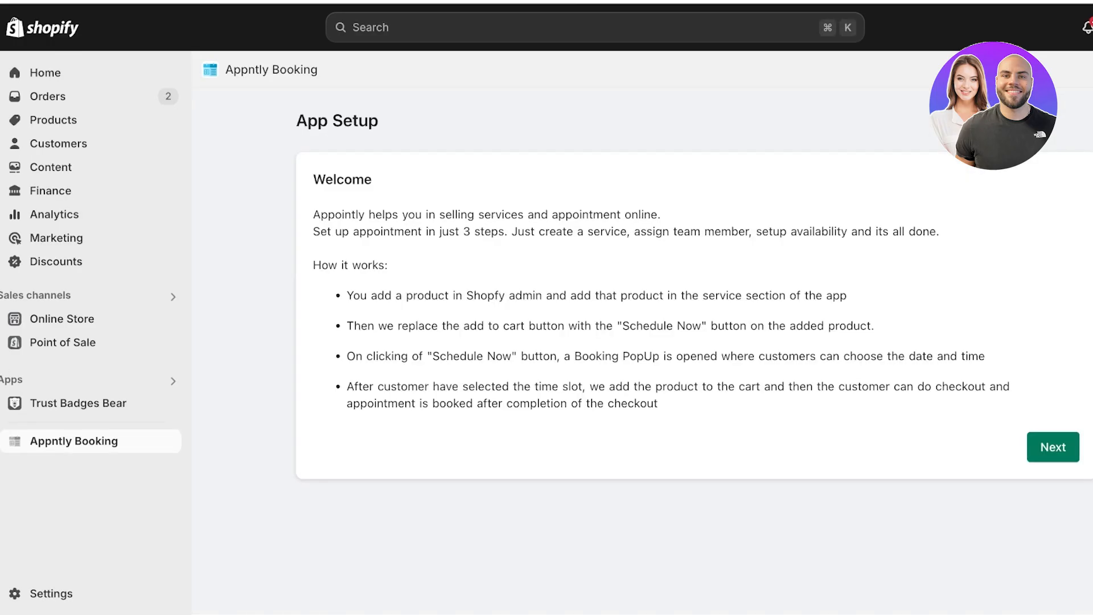
{"action": "left_click", "coordinate": [74, 441]}
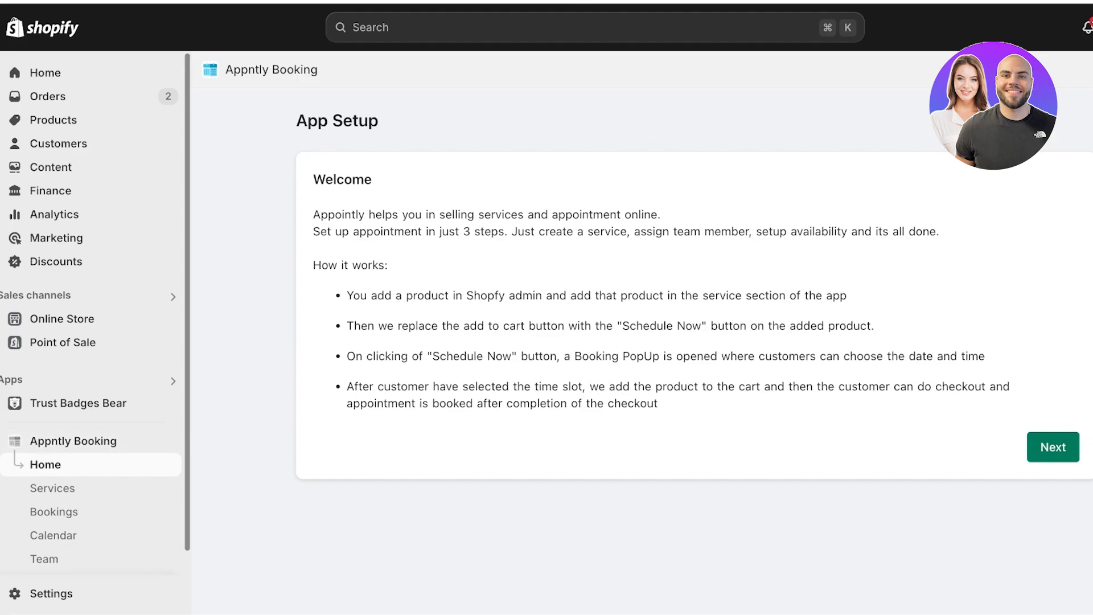
{"action": "left_click", "coordinate": [1052, 446]}
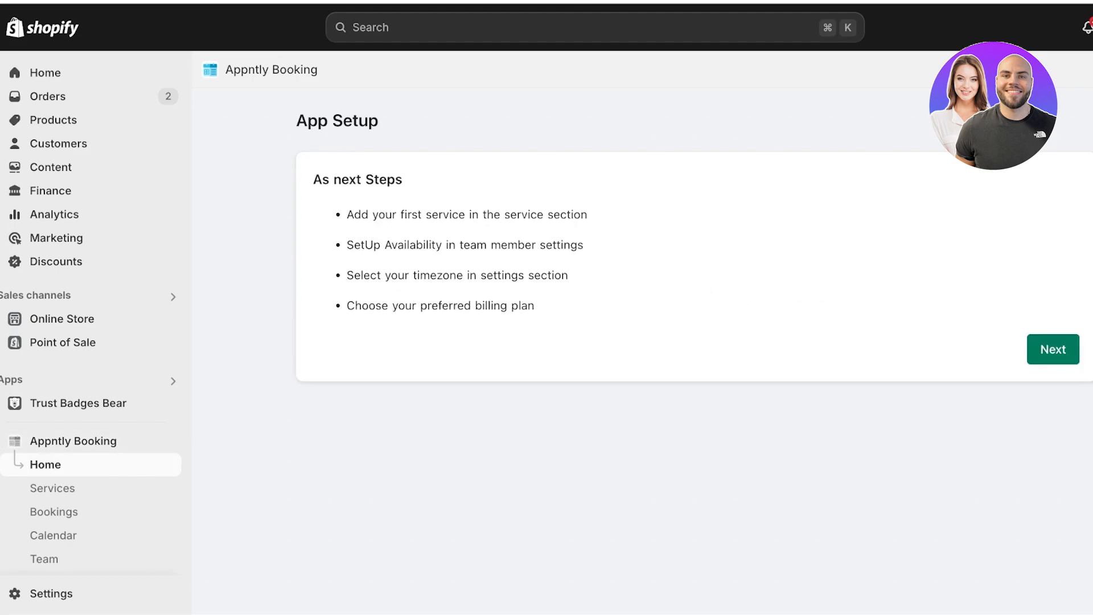
{"action": "left_click", "coordinate": [1052, 349]}
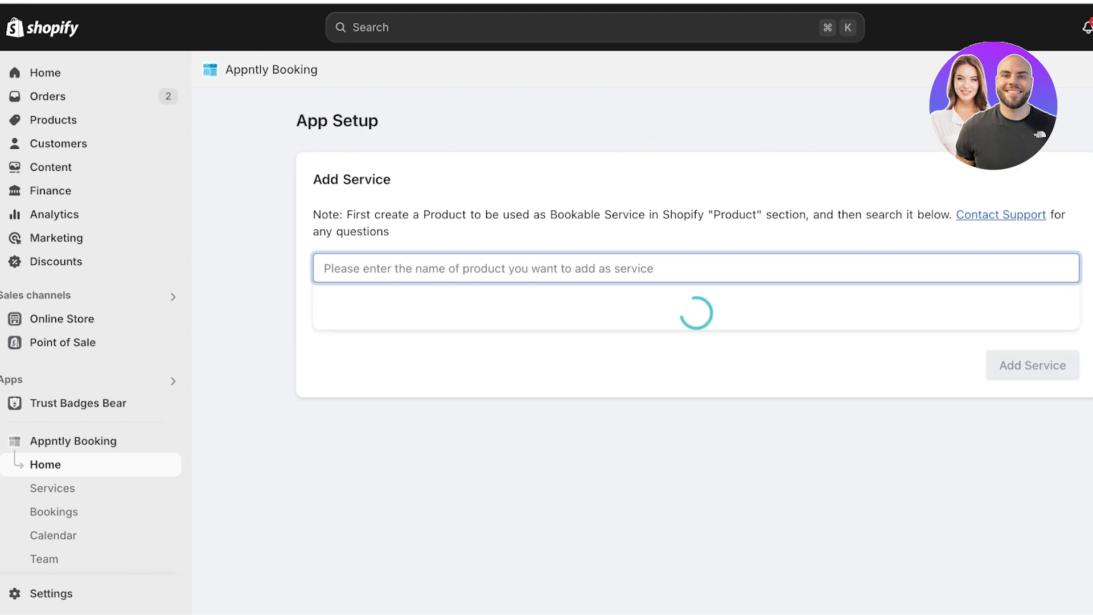
- Search 'St', add Style Analysis as a bookable service and continue to the plan choice
{"action": "type", "text": "Style"}
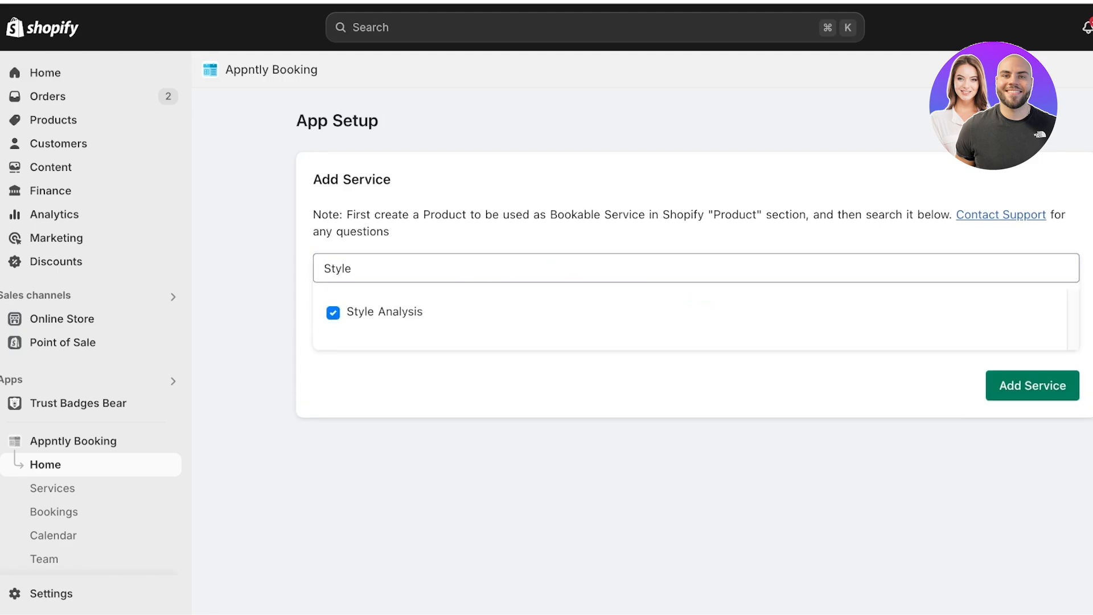
{"action": "left_click", "coordinate": [1031, 386]}
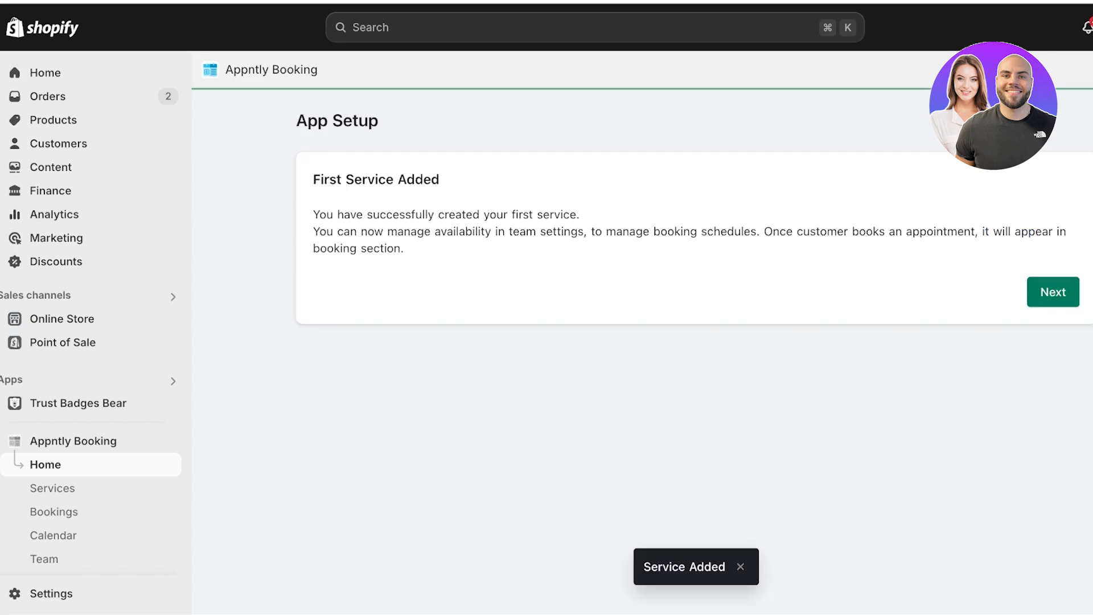
{"action": "left_click", "coordinate": [1052, 292]}
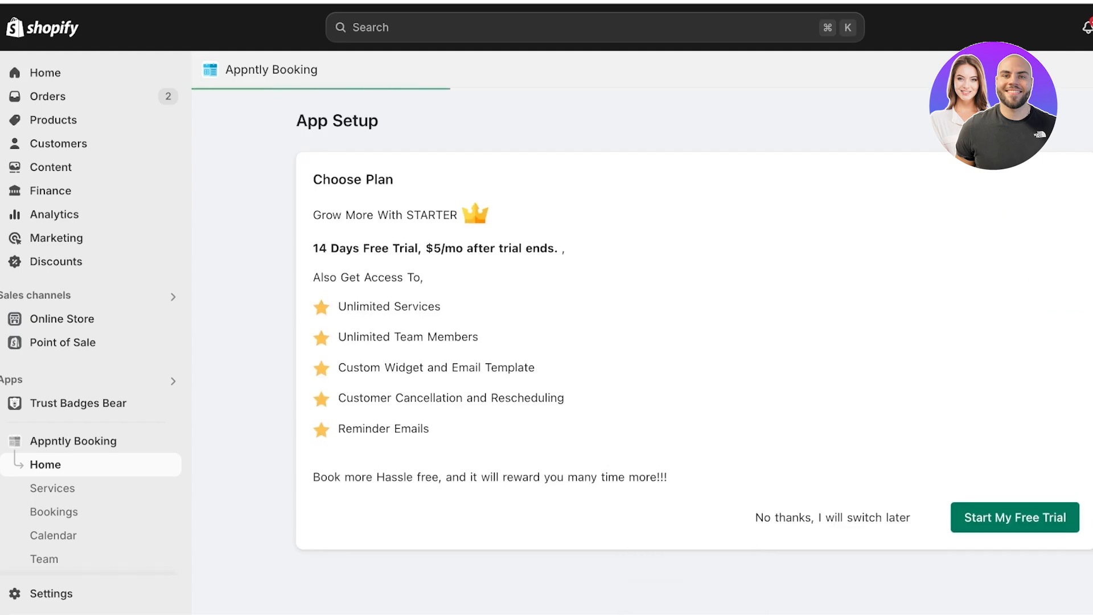
{"action": "scroll", "scroll_direction": "down", "scroll_amount": 3}
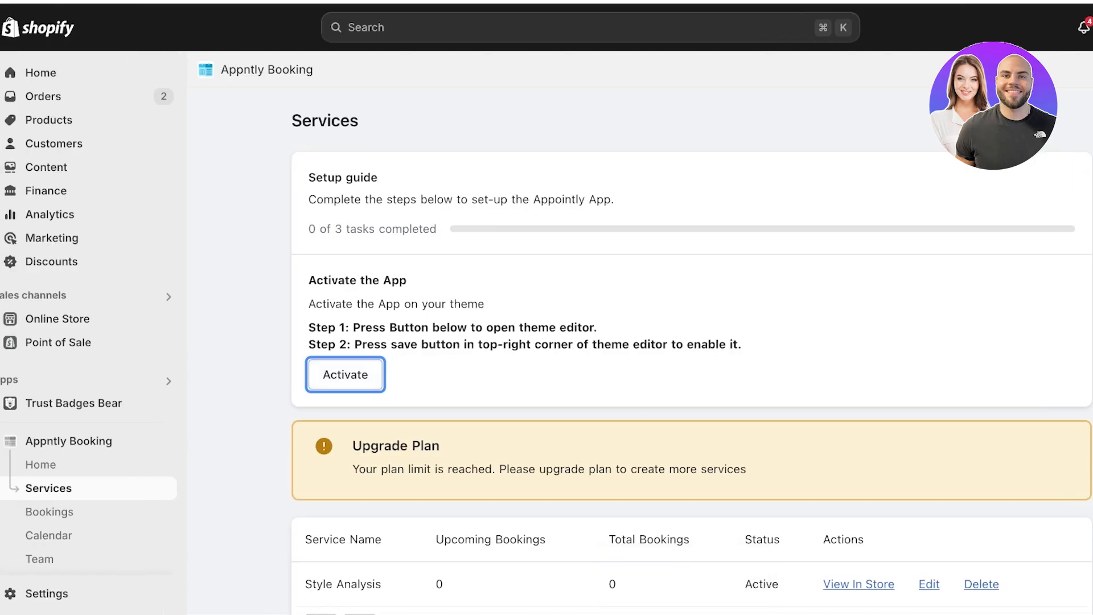
- Activate Appntly Booking on the store theme, then go to the Bookings section
{"action": "left_click", "coordinate": [345, 375]}
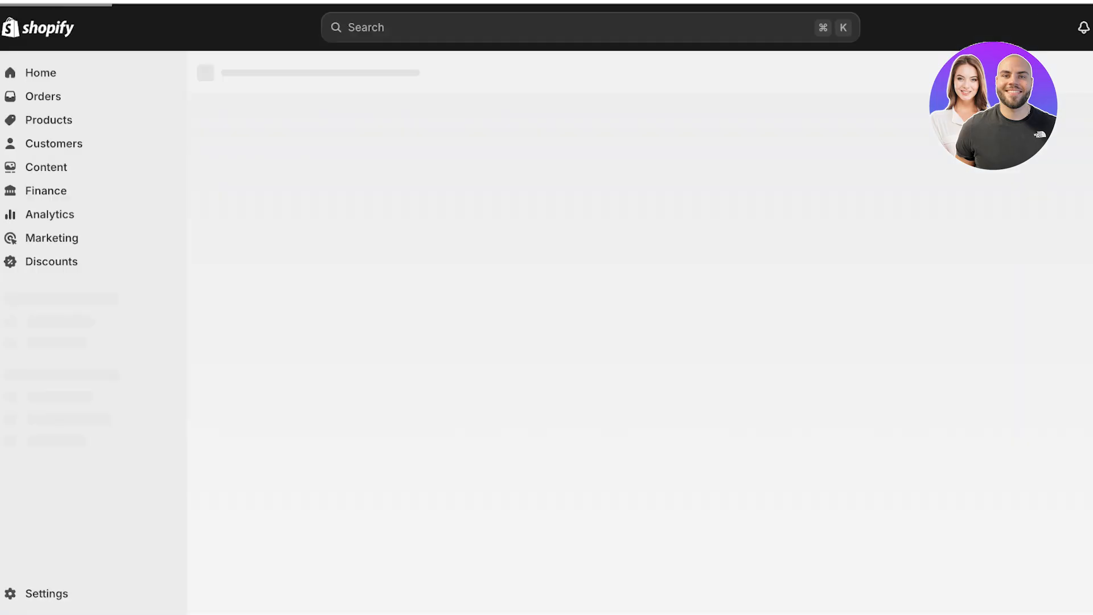
{"action": "left_click", "coordinate": [69, 441]}
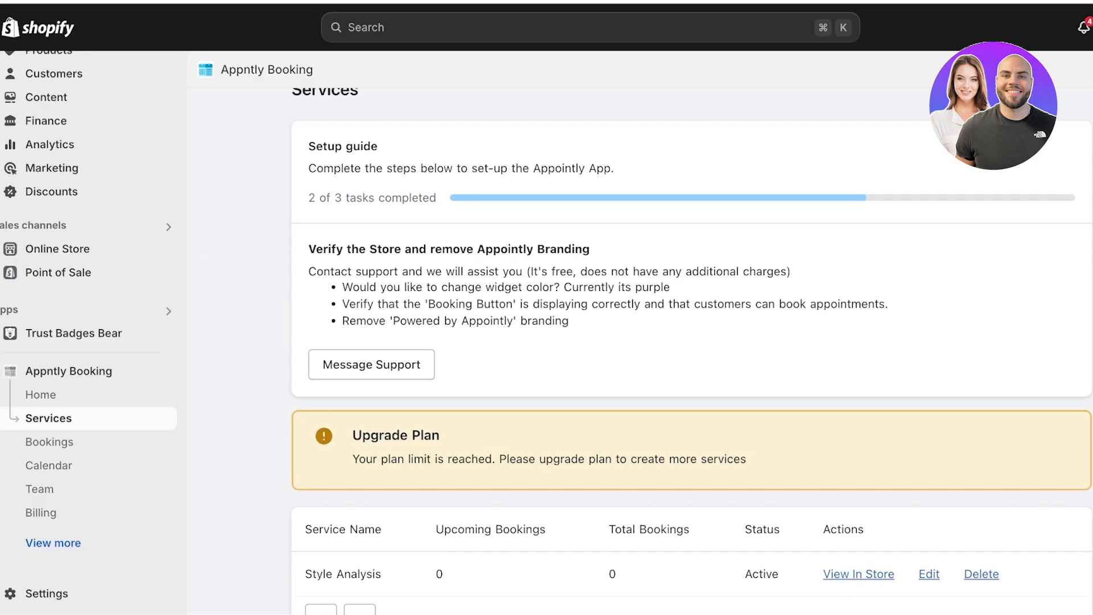
{"action": "scroll", "scroll_direction": "down", "scroll_amount": 3}
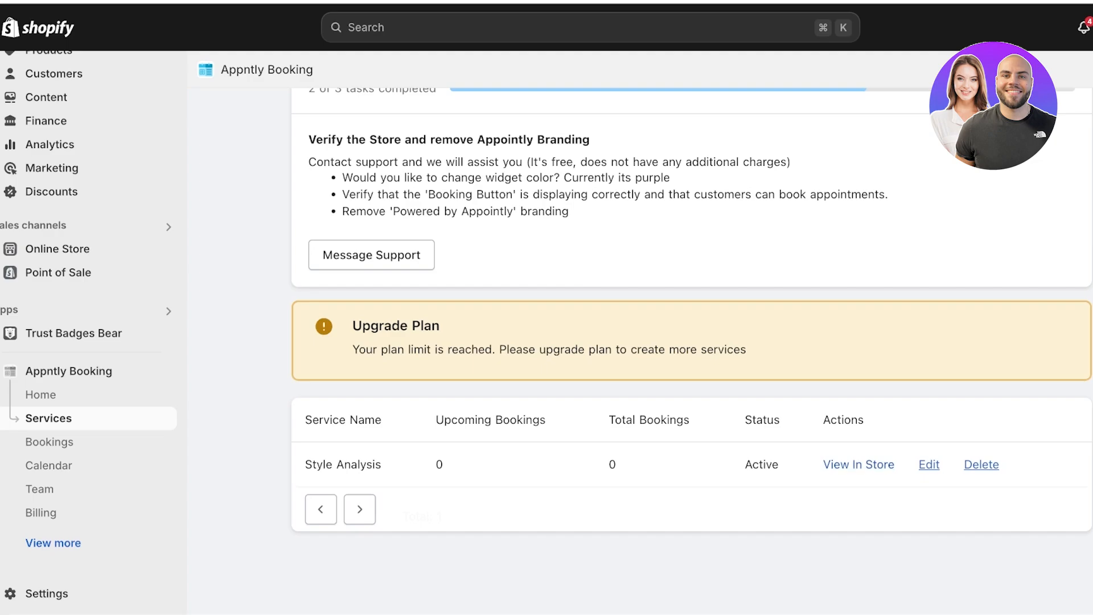
{"action": "left_click", "coordinate": [859, 465]}
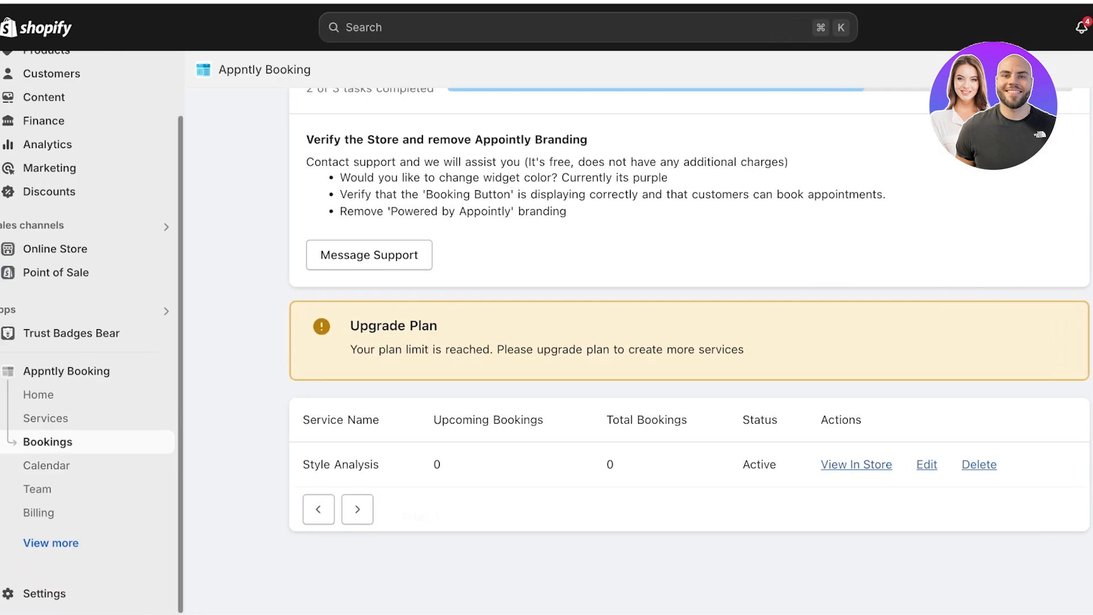
- View the weekly booking calendar in Appntly Booking
{"action": "left_click", "coordinate": [48, 464]}
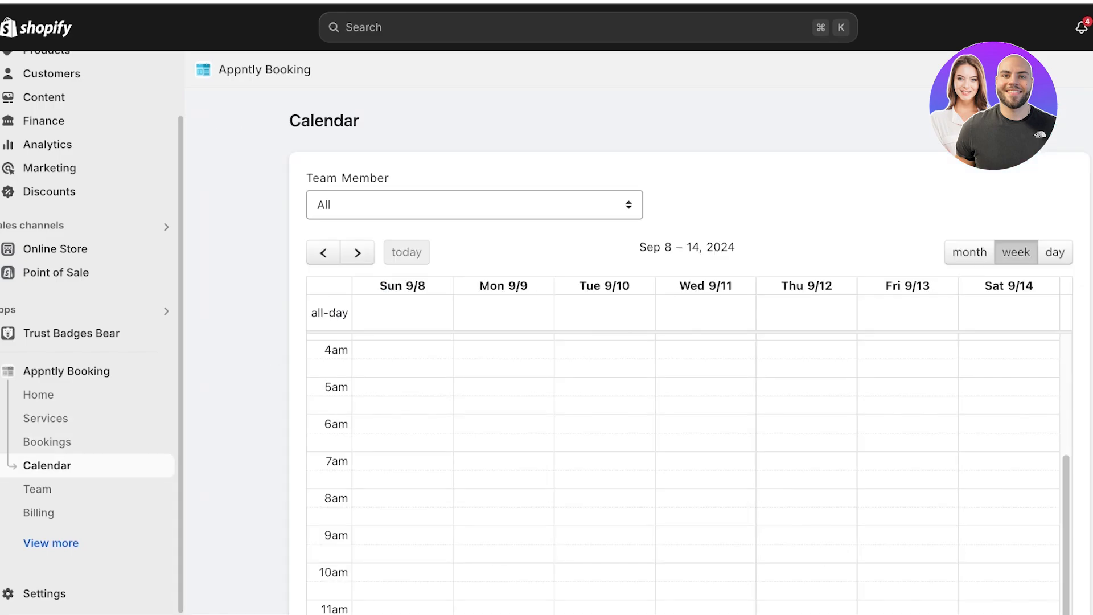
{"action": "scroll", "scroll_direction": "down", "scroll_amount": 3}
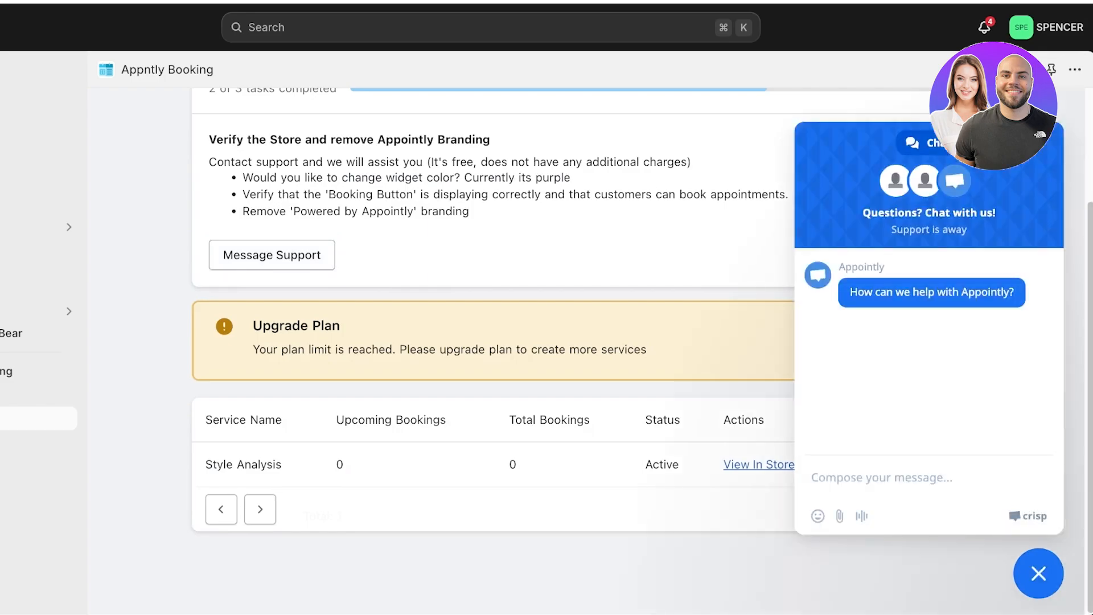
- Close the support chat and read the bookings summary, FAQs and documentation sections
{"action": "left_click", "coordinate": [1039, 574]}
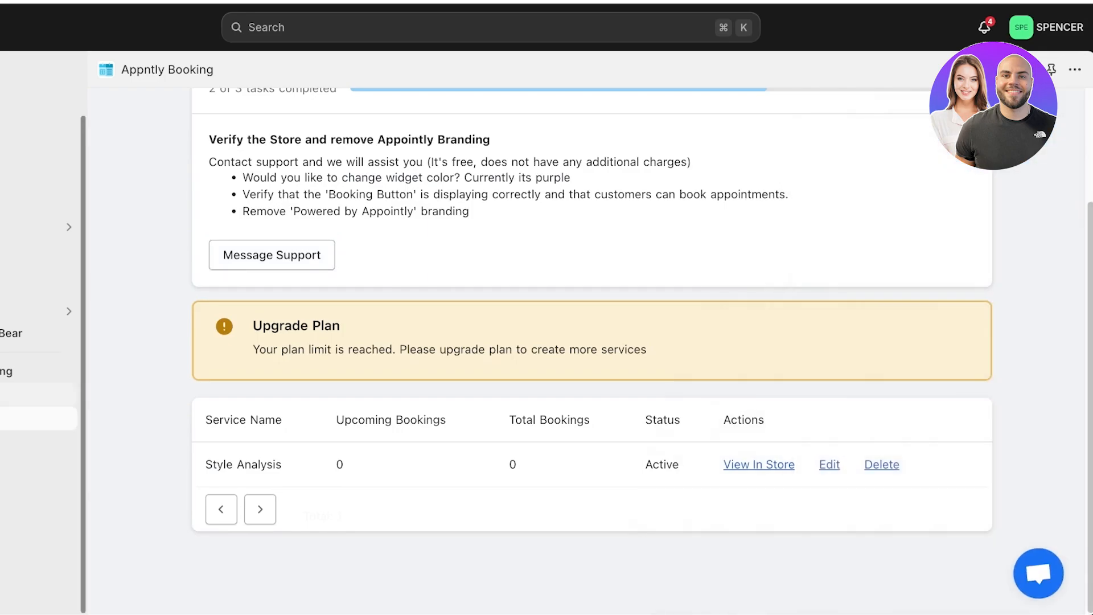
{"action": "scroll", "scroll_direction": "down", "scroll_amount": 3}
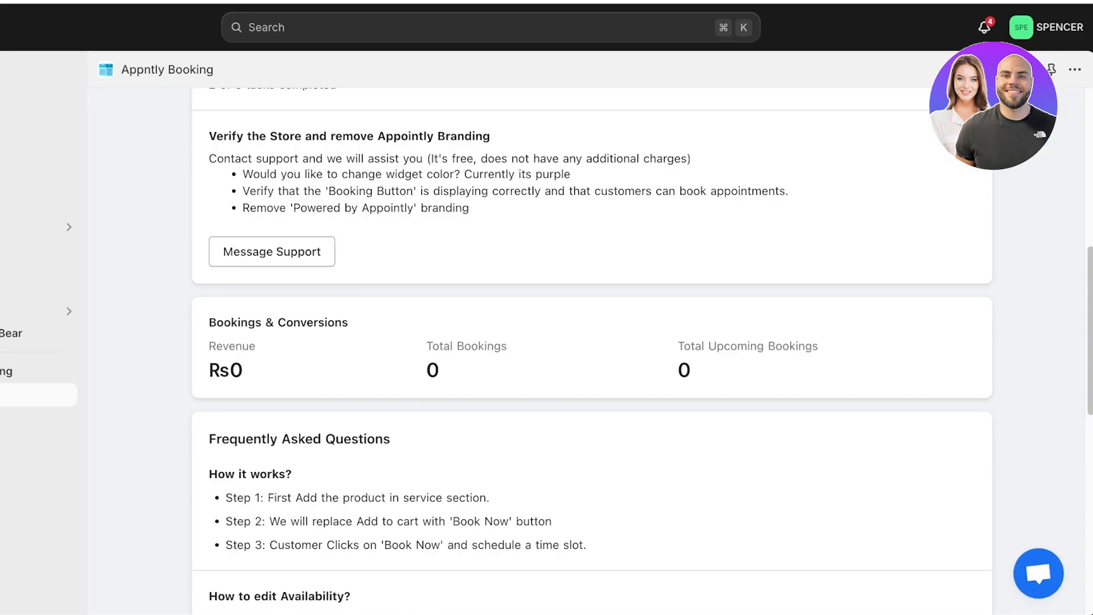
{"action": "scroll", "scroll_direction": "down", "scroll_amount": 3}
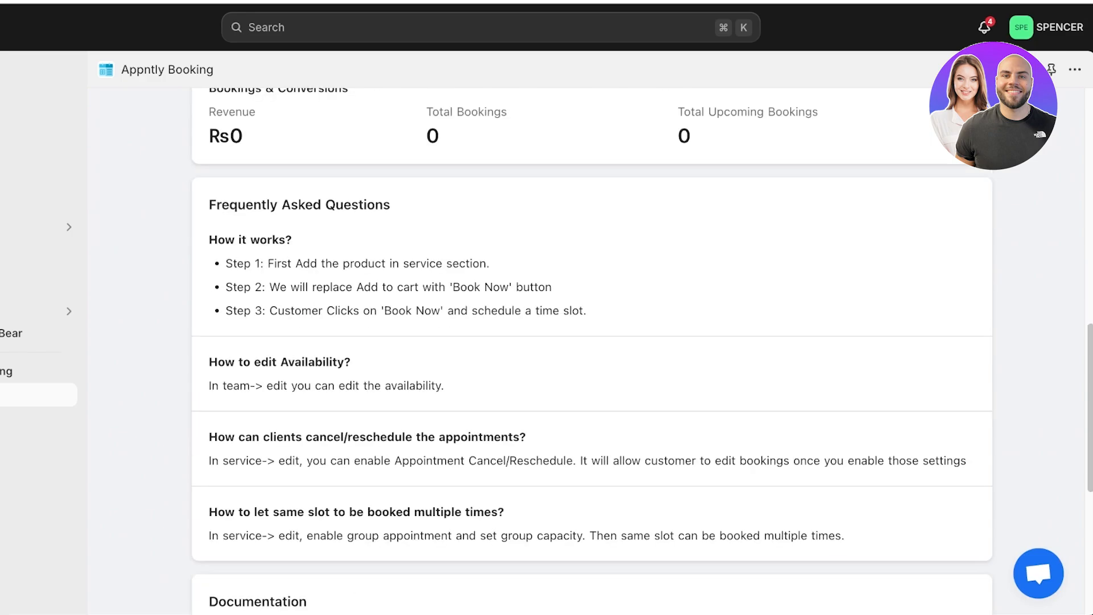
{"action": "scroll", "scroll_direction": "down", "scroll_amount": 3}
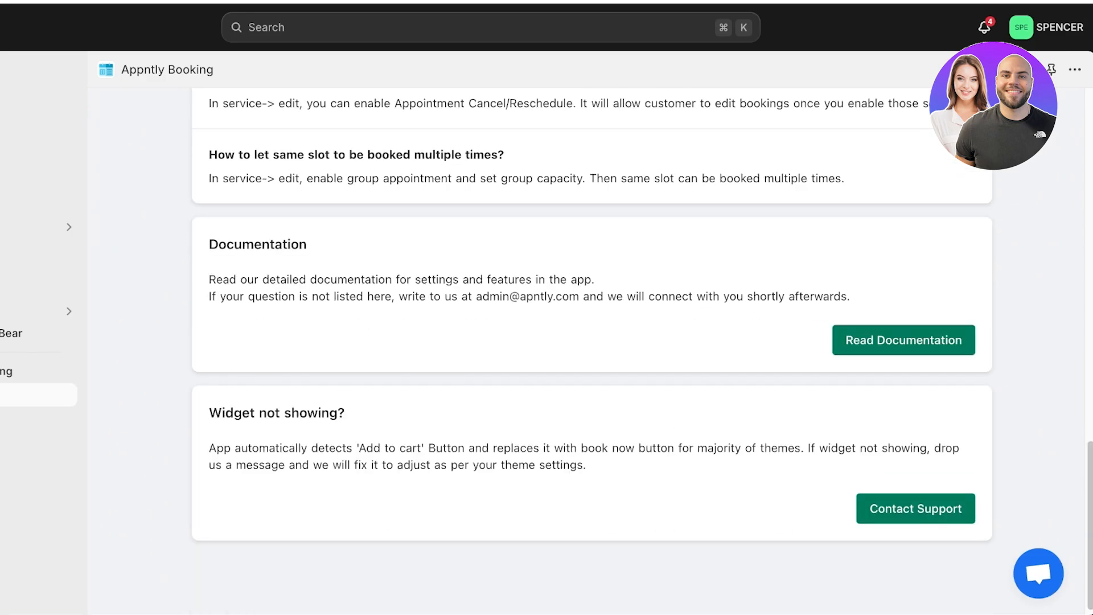